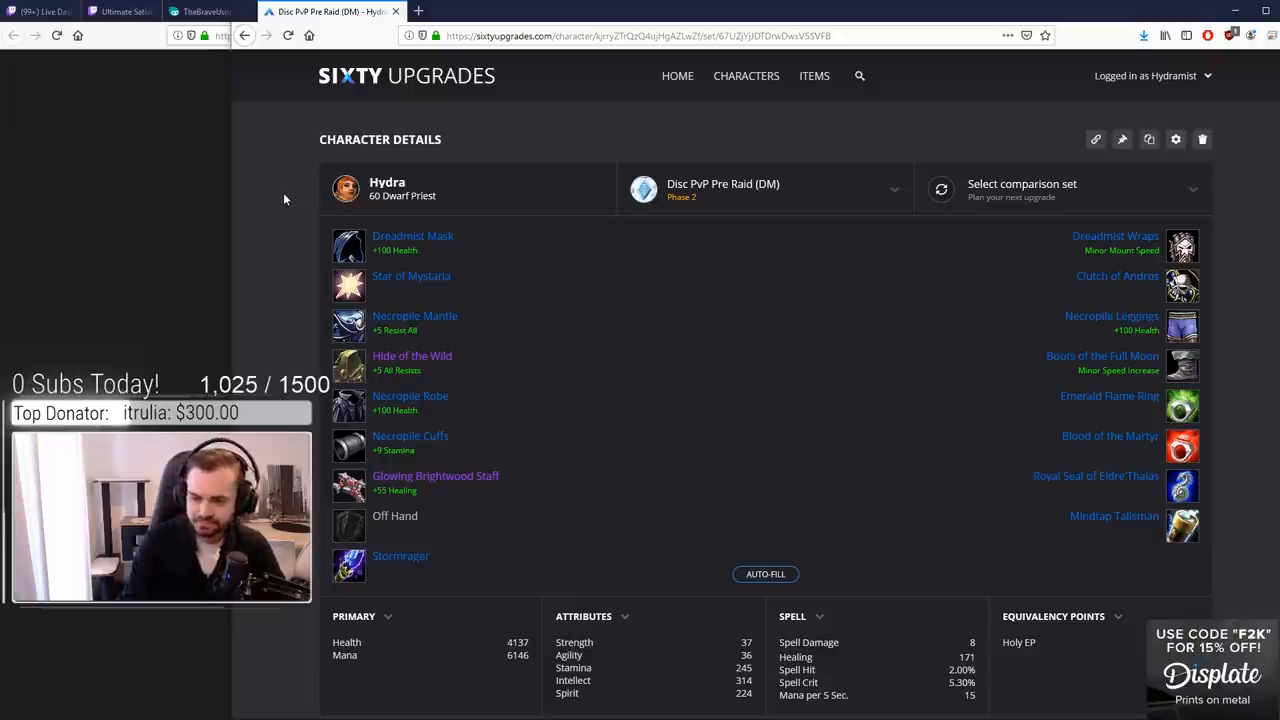
pyautogui.moveTo(304, 228)
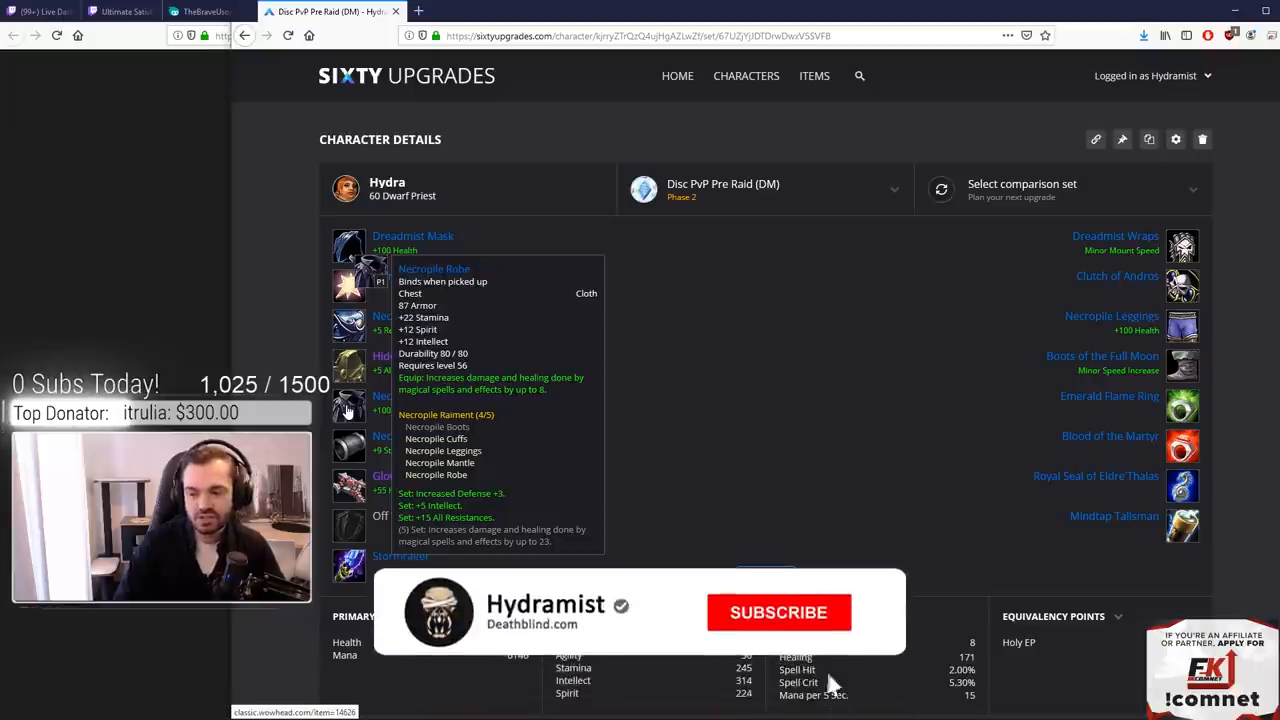
# Step: Load the Disc PvP Post Raid (DM) set from the saved gear sets list
pyautogui.click(778, 612)
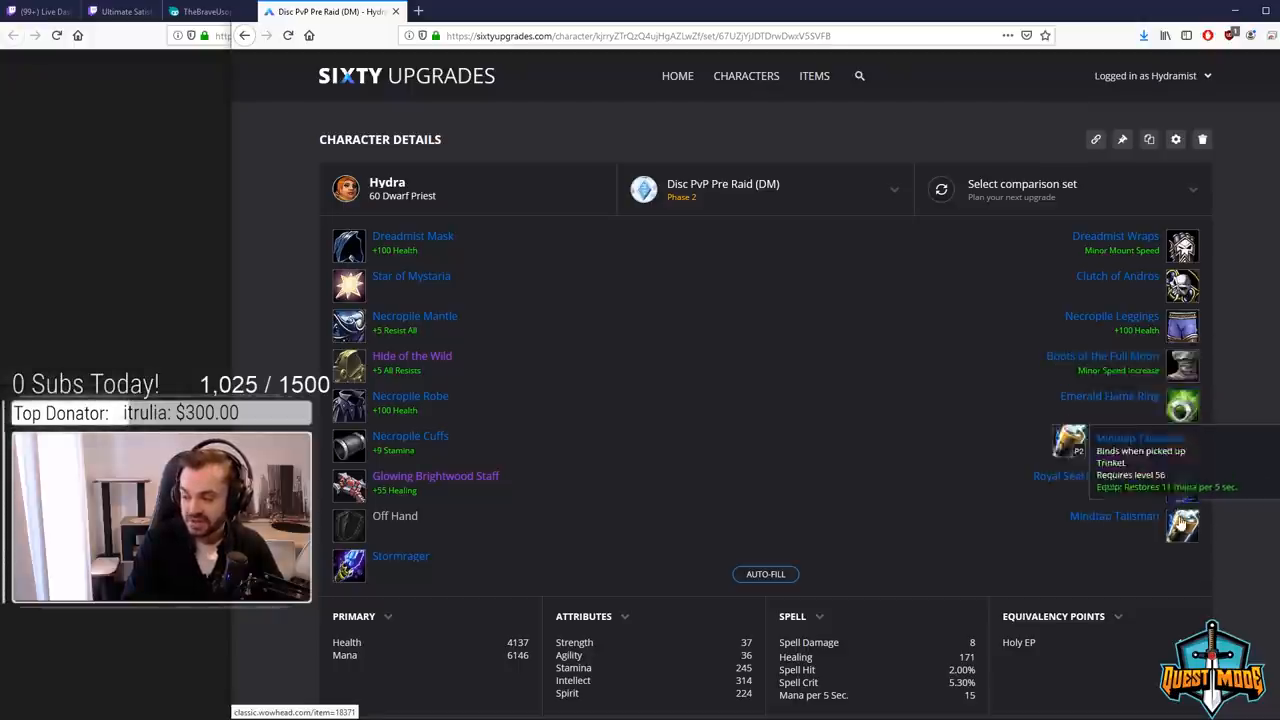
pyautogui.moveTo(908, 216)
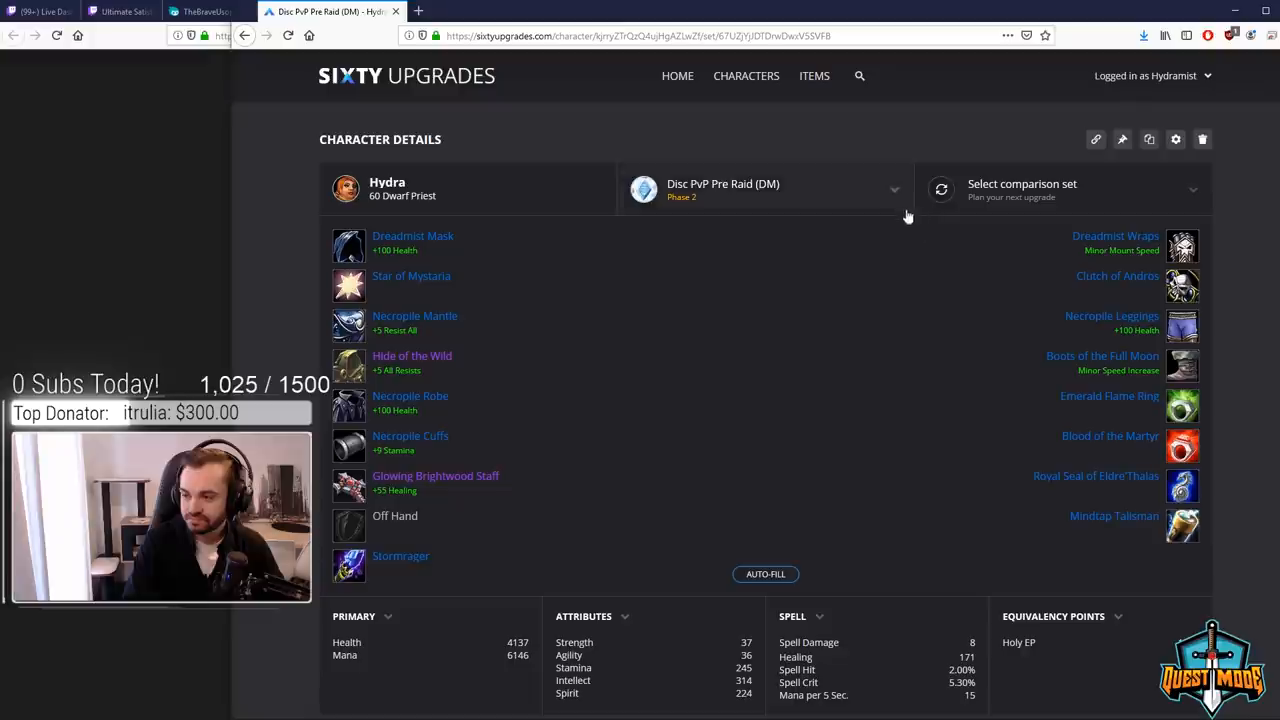
pyautogui.click(764, 188)
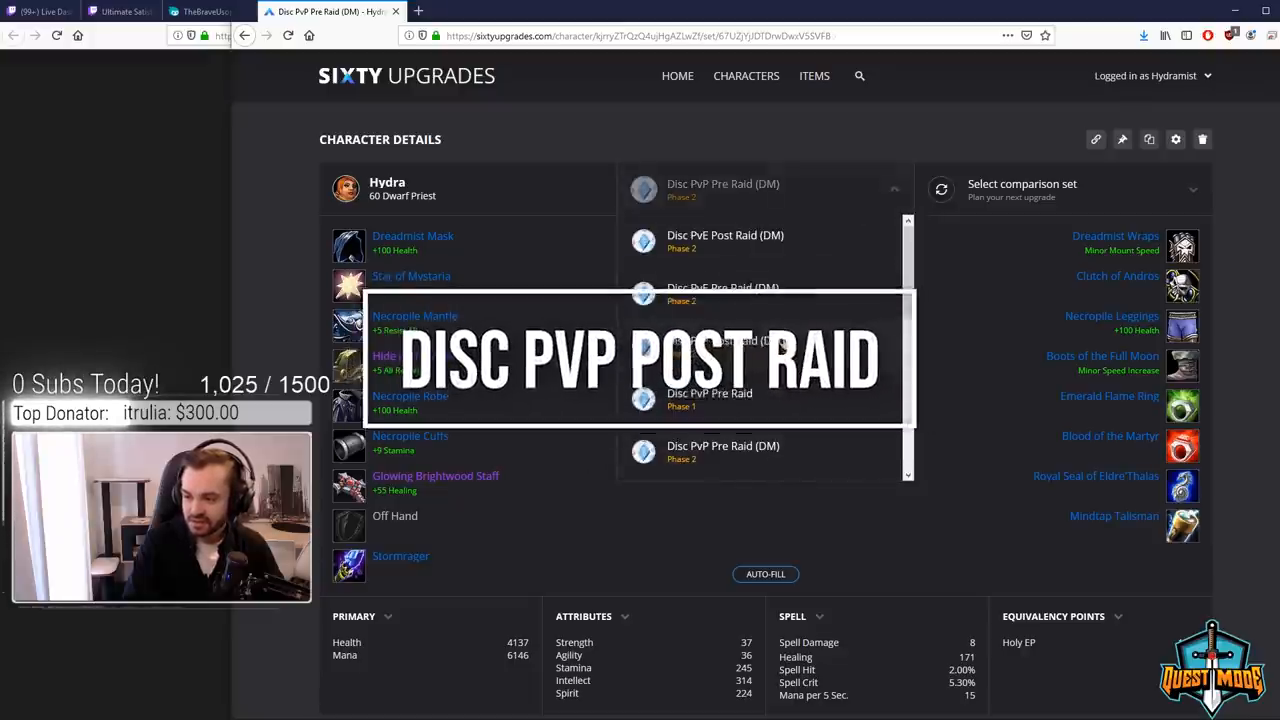
pyautogui.click(724, 190)
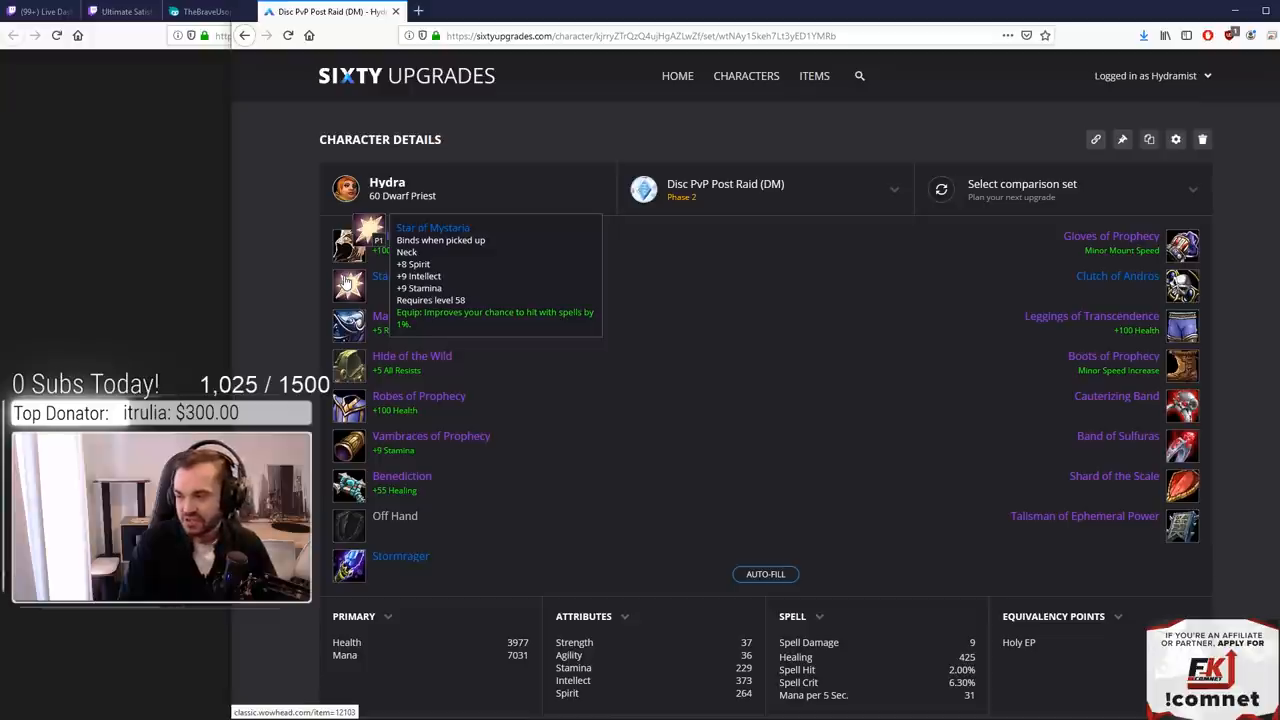
pyautogui.moveTo(388, 316)
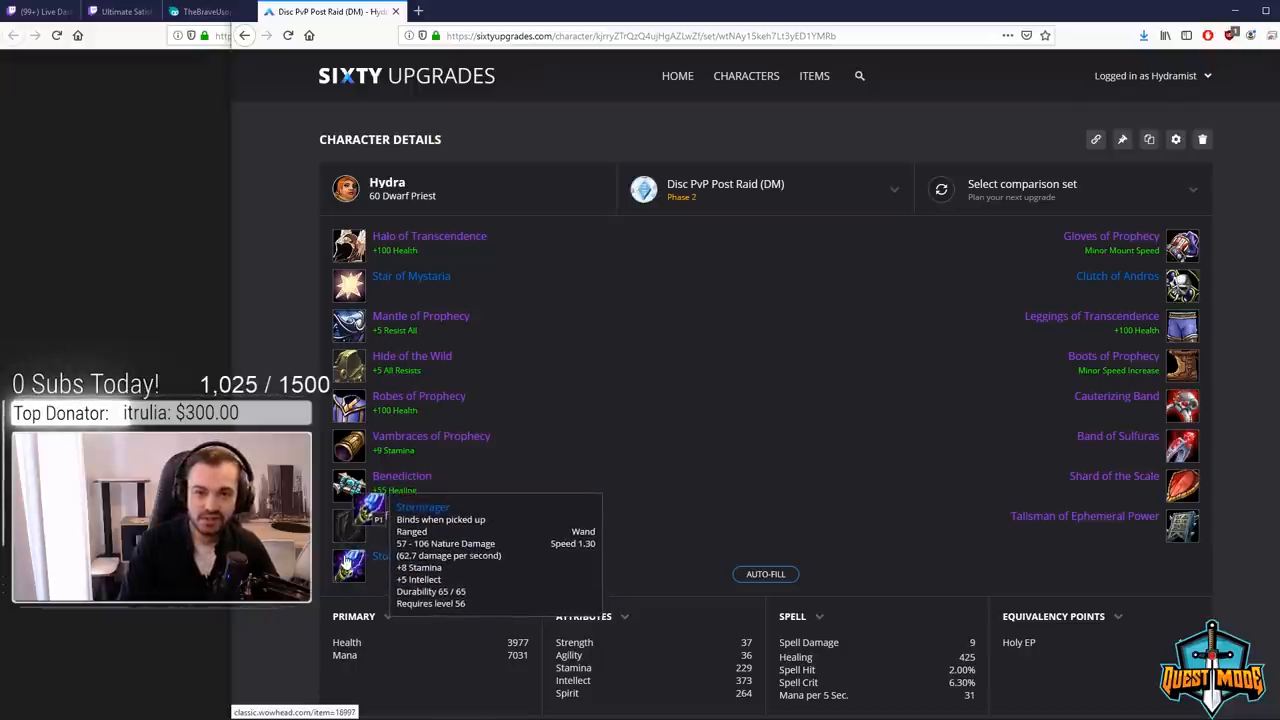
pyautogui.moveTo(1098, 228)
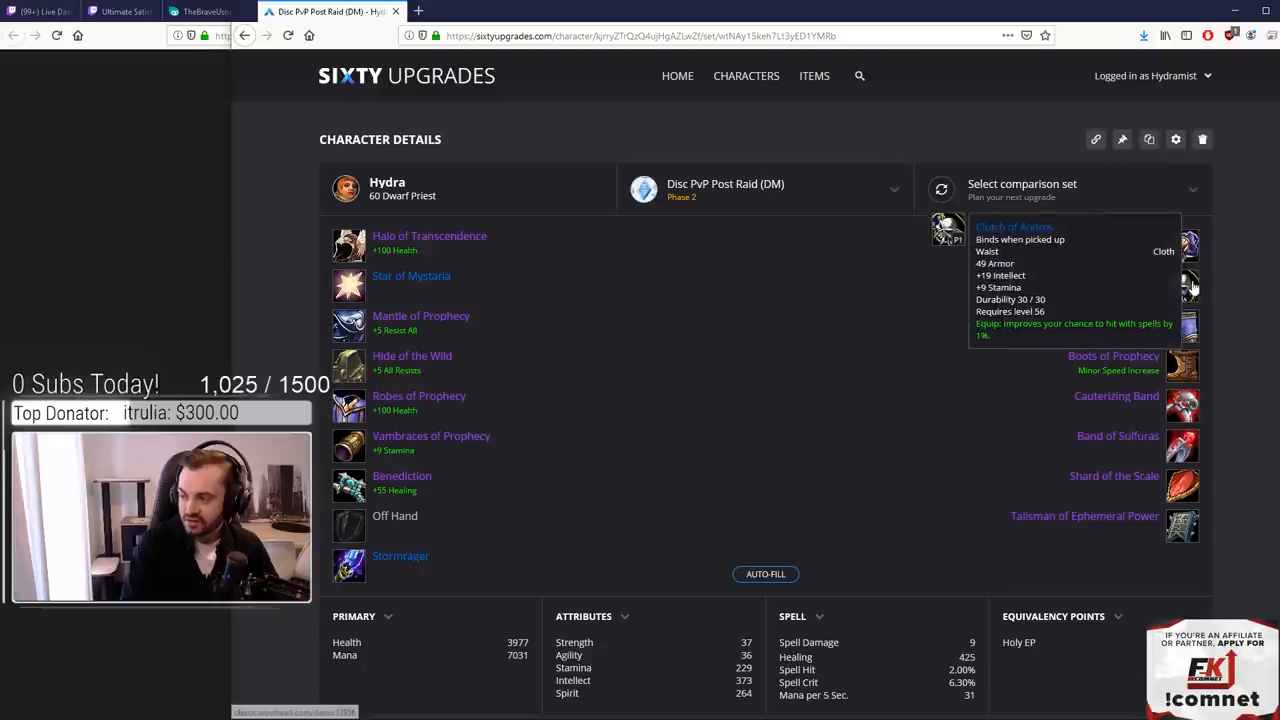
pyautogui.moveTo(1184, 328)
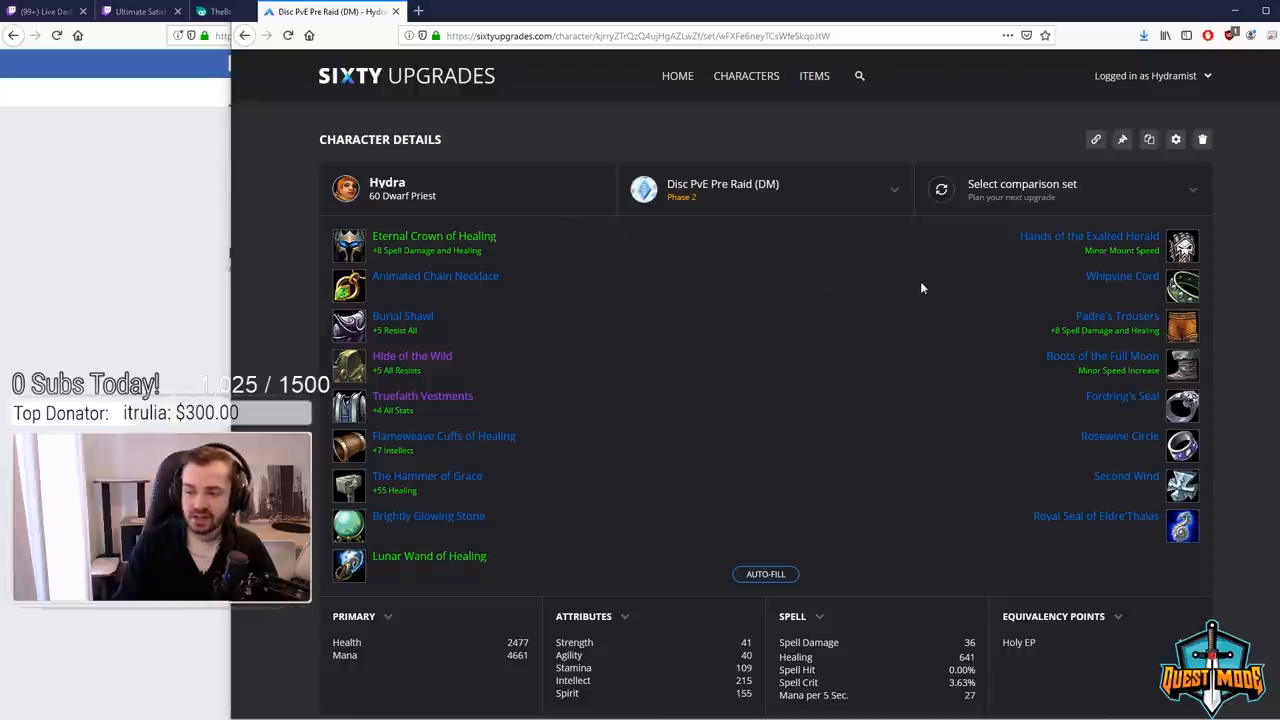
pyautogui.moveTo(928, 288)
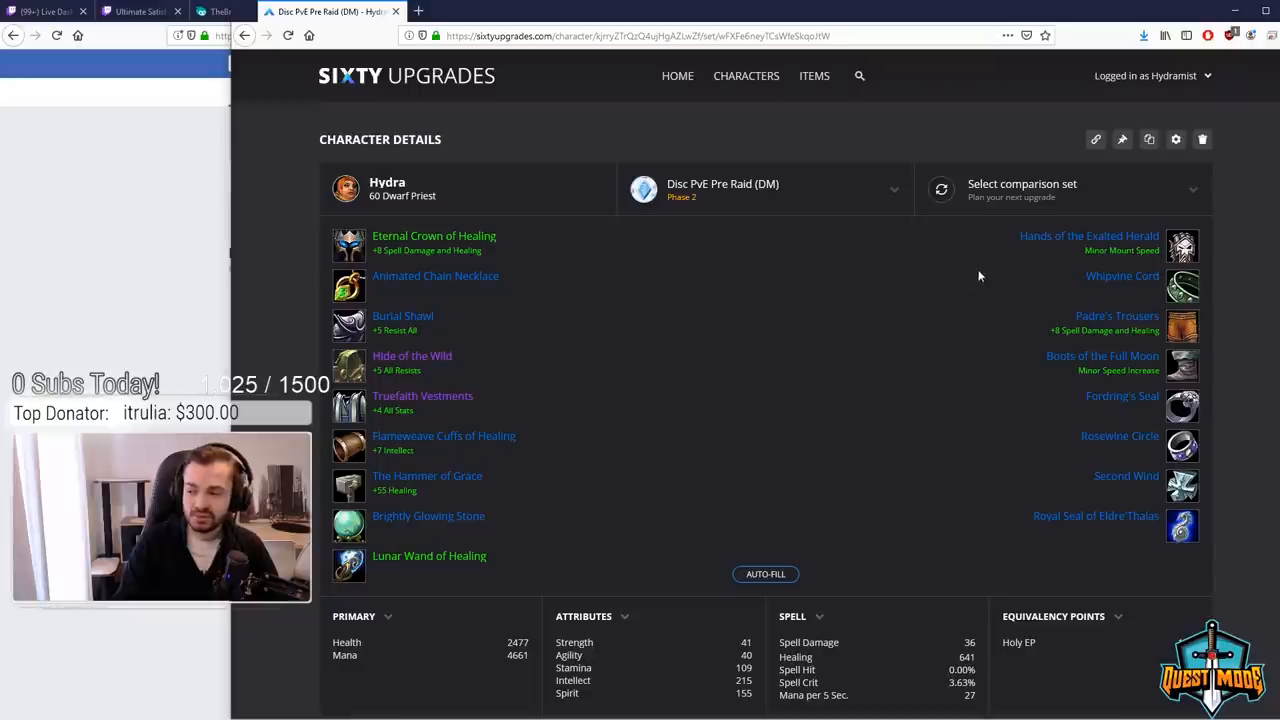
pyautogui.moveTo(978, 268)
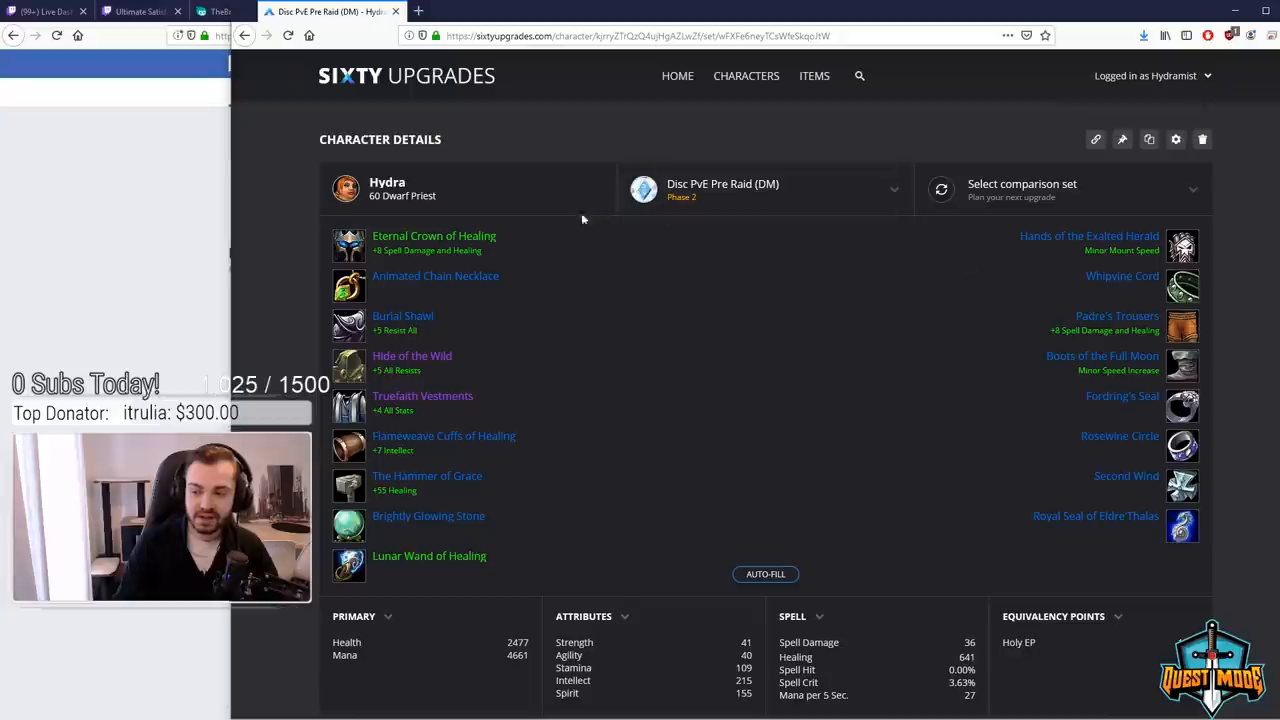
pyautogui.moveTo(548, 226)
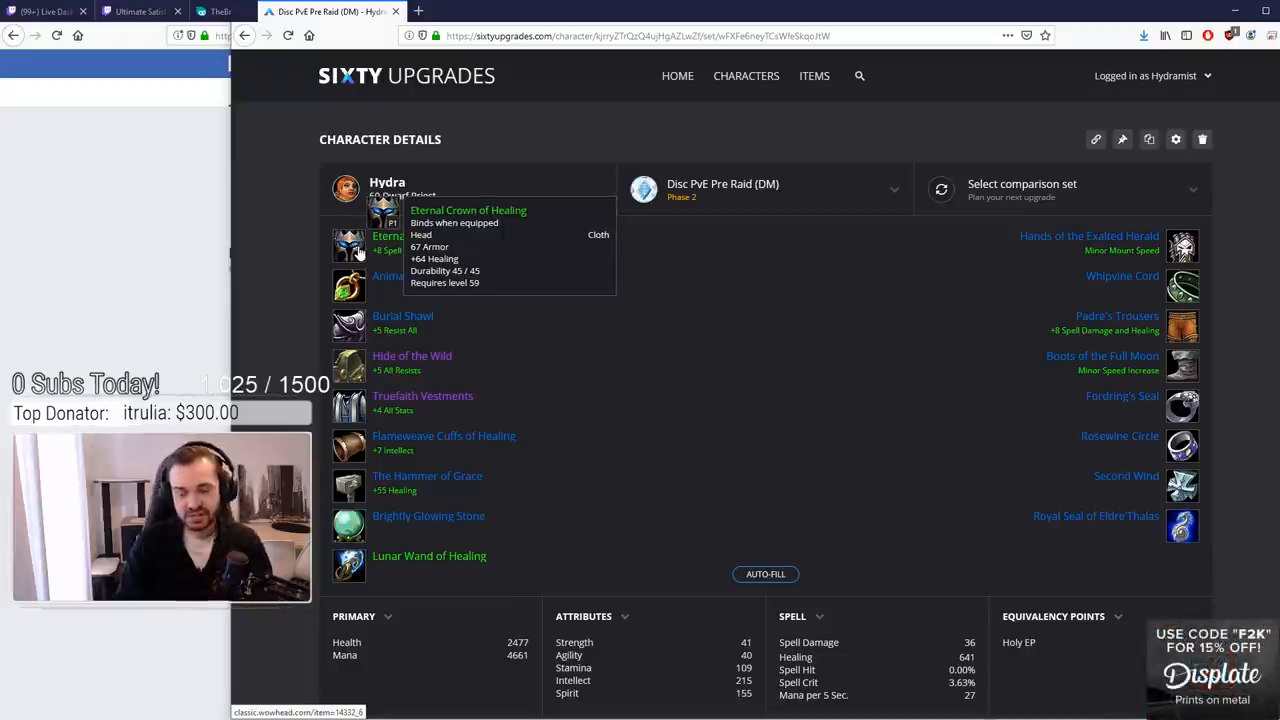
pyautogui.moveTo(600, 290)
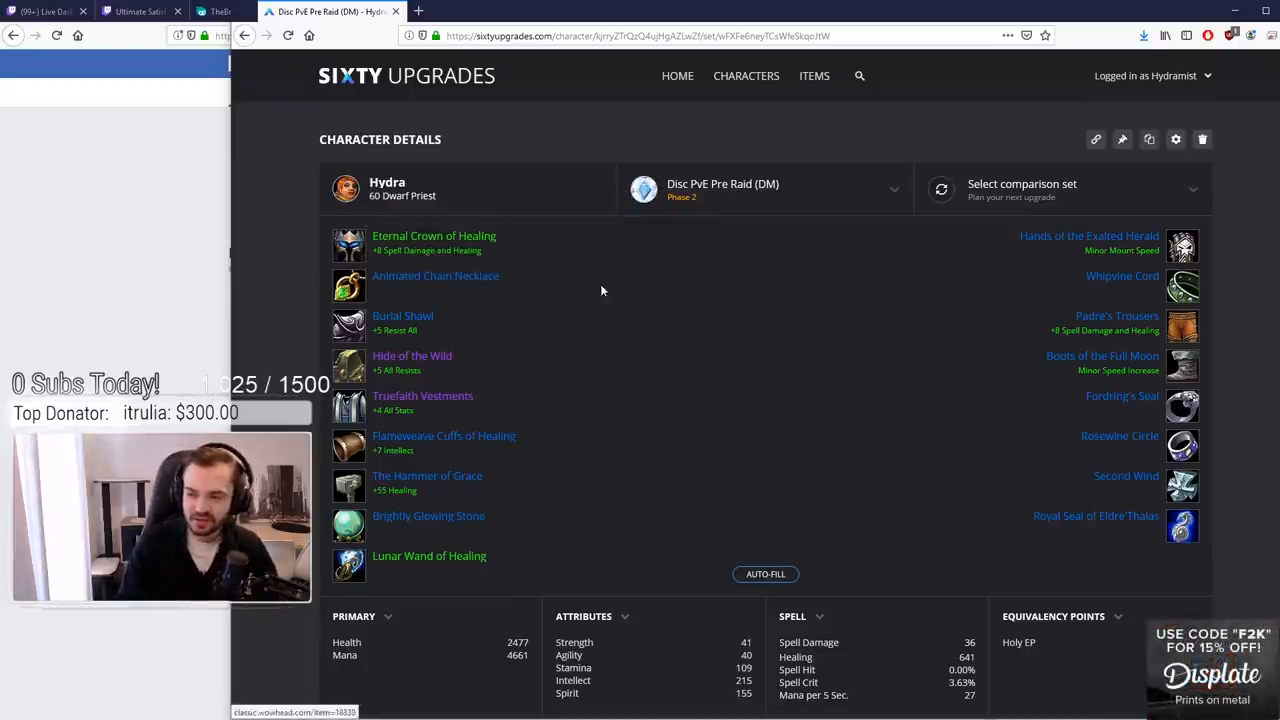
pyautogui.moveTo(464, 252)
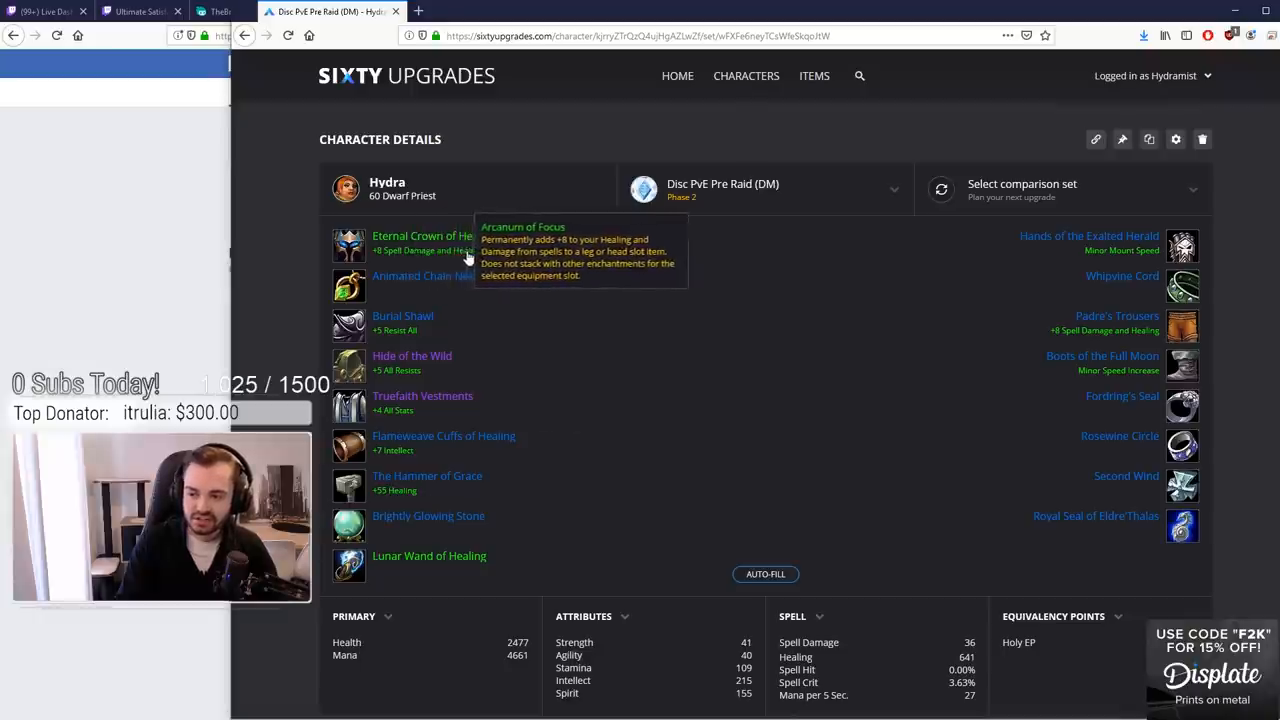
pyautogui.moveTo(476, 258)
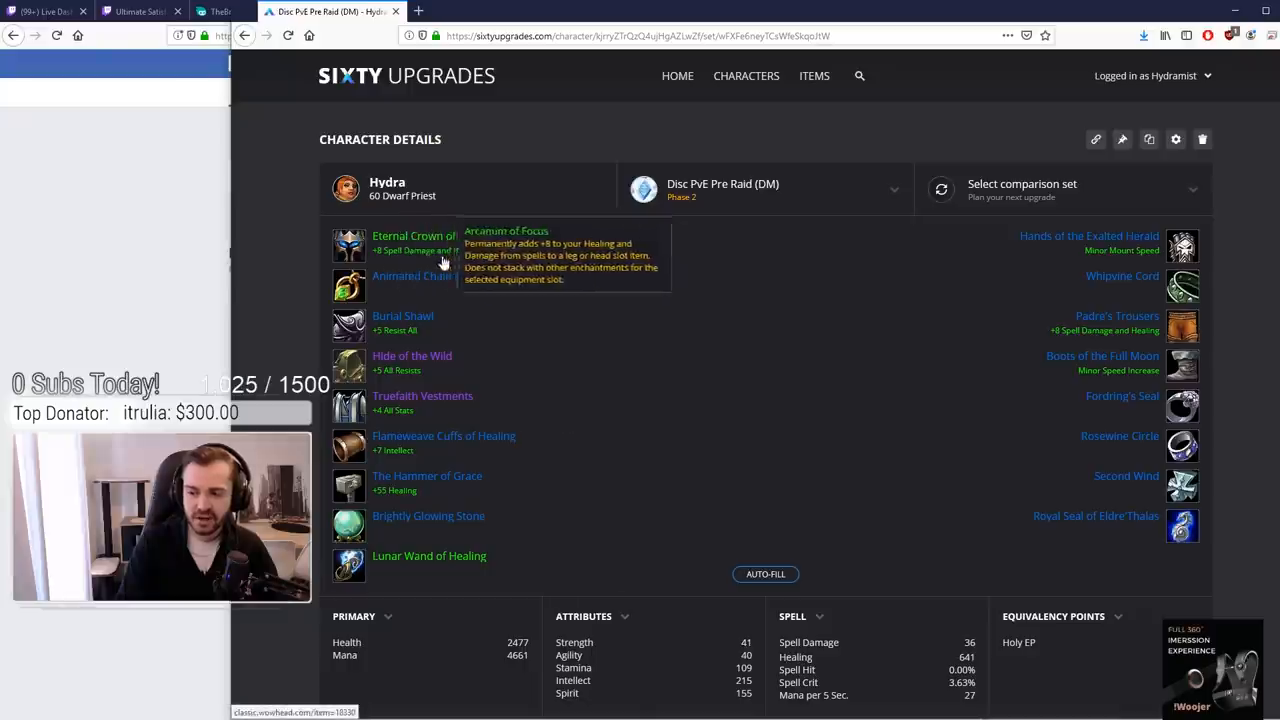
pyautogui.moveTo(420, 280)
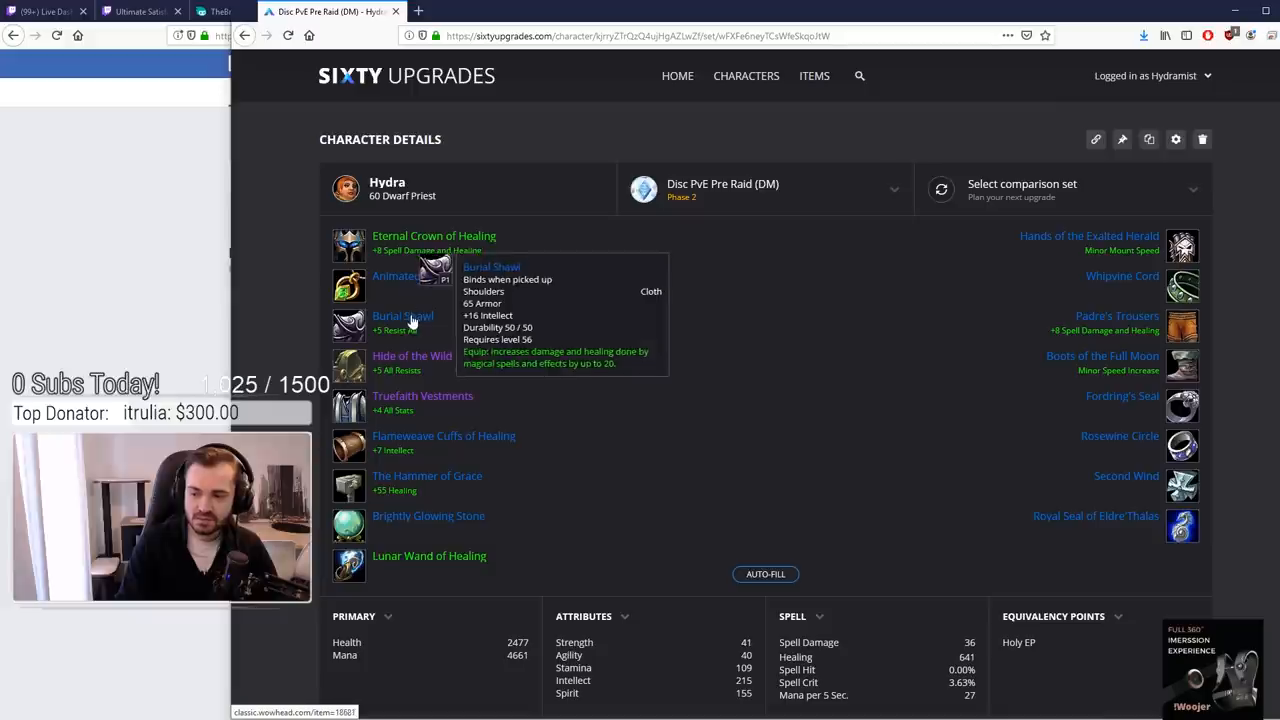
pyautogui.click(404, 316)
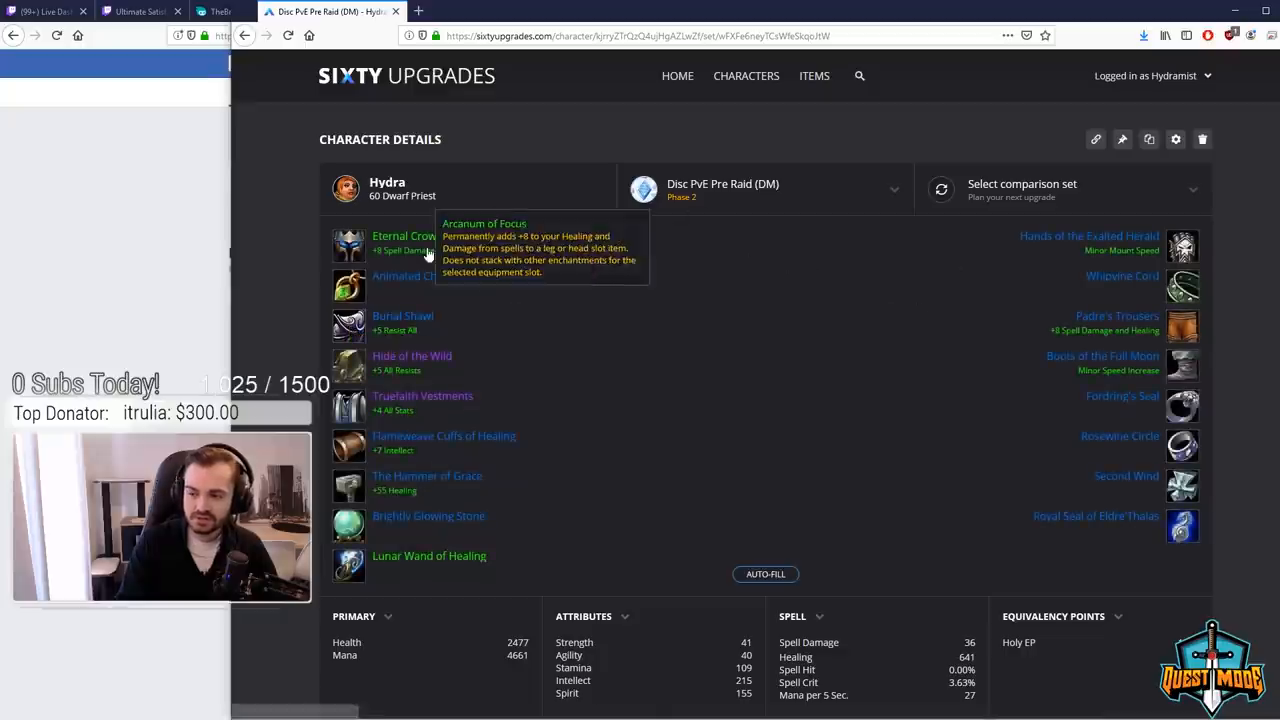
pyautogui.scroll(-3)
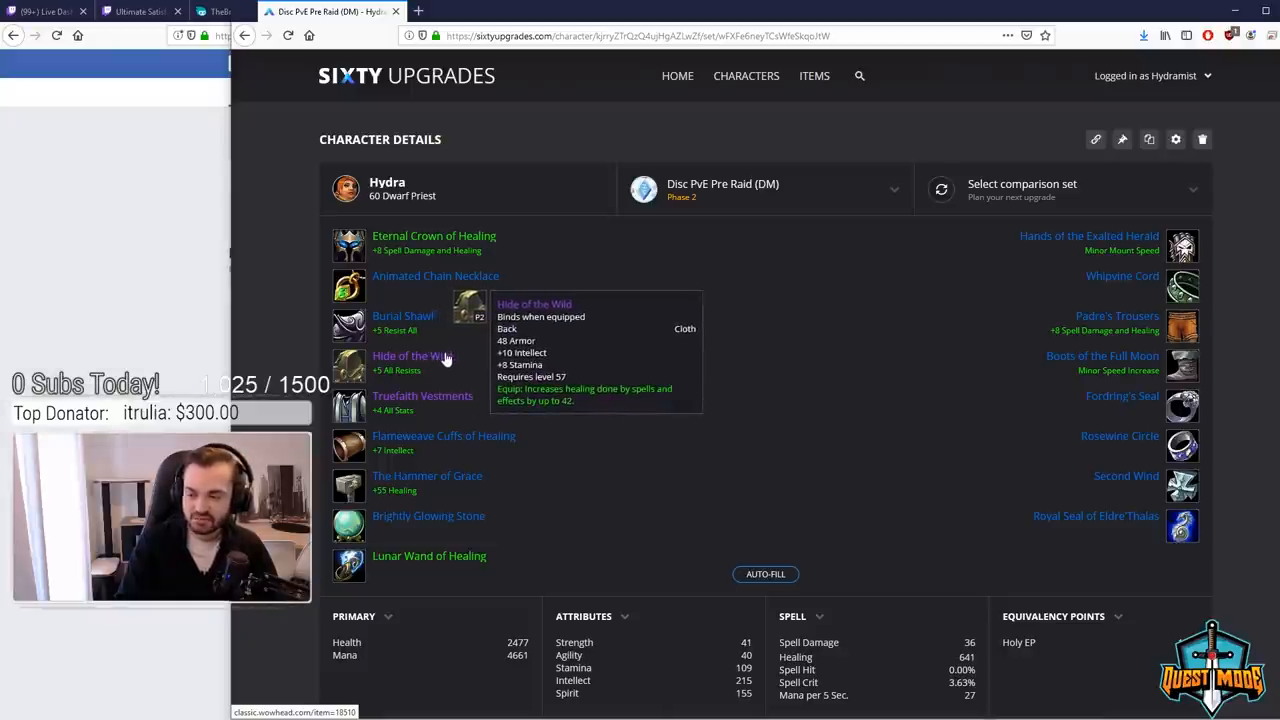
pyautogui.moveTo(532, 384)
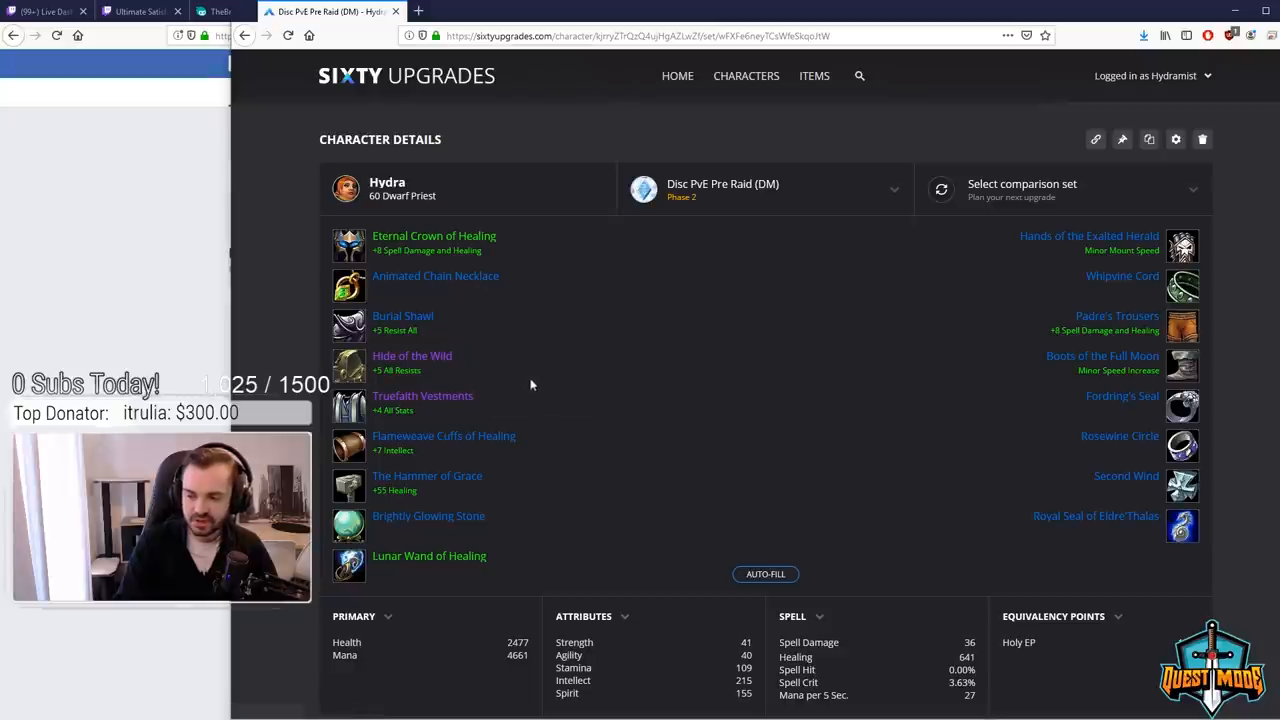
pyautogui.moveTo(512, 428)
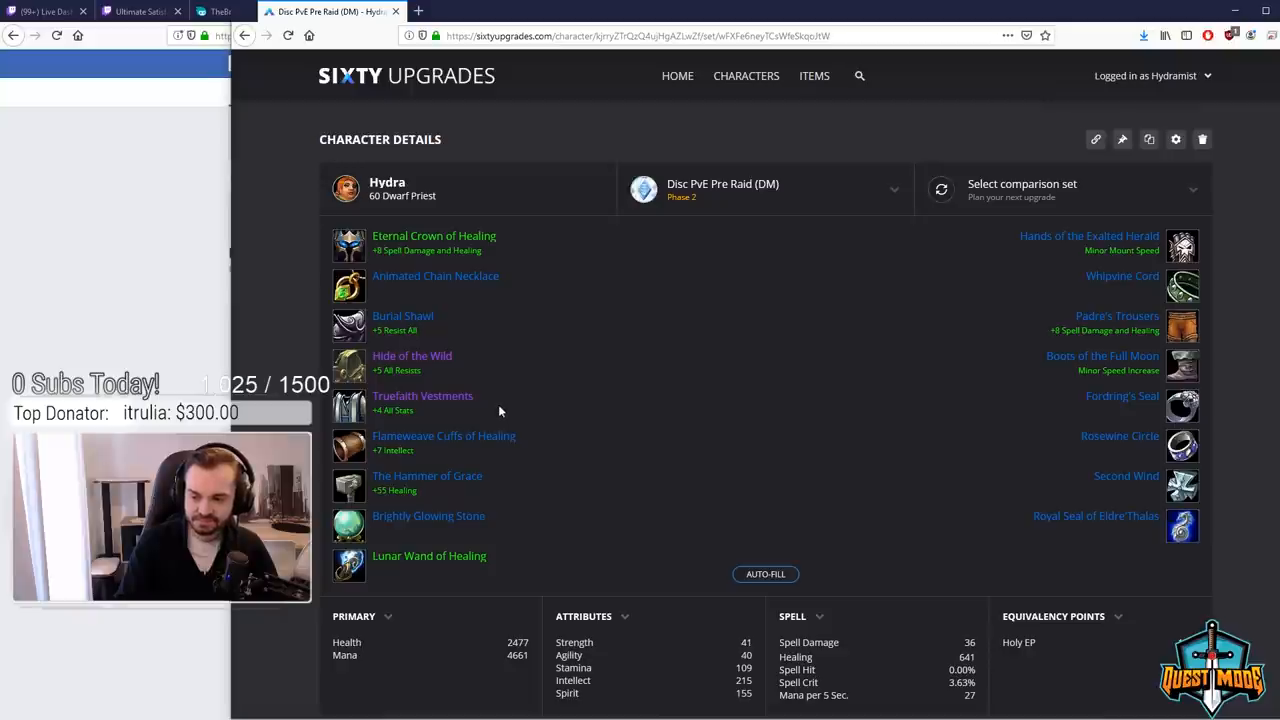
pyautogui.moveTo(444, 436)
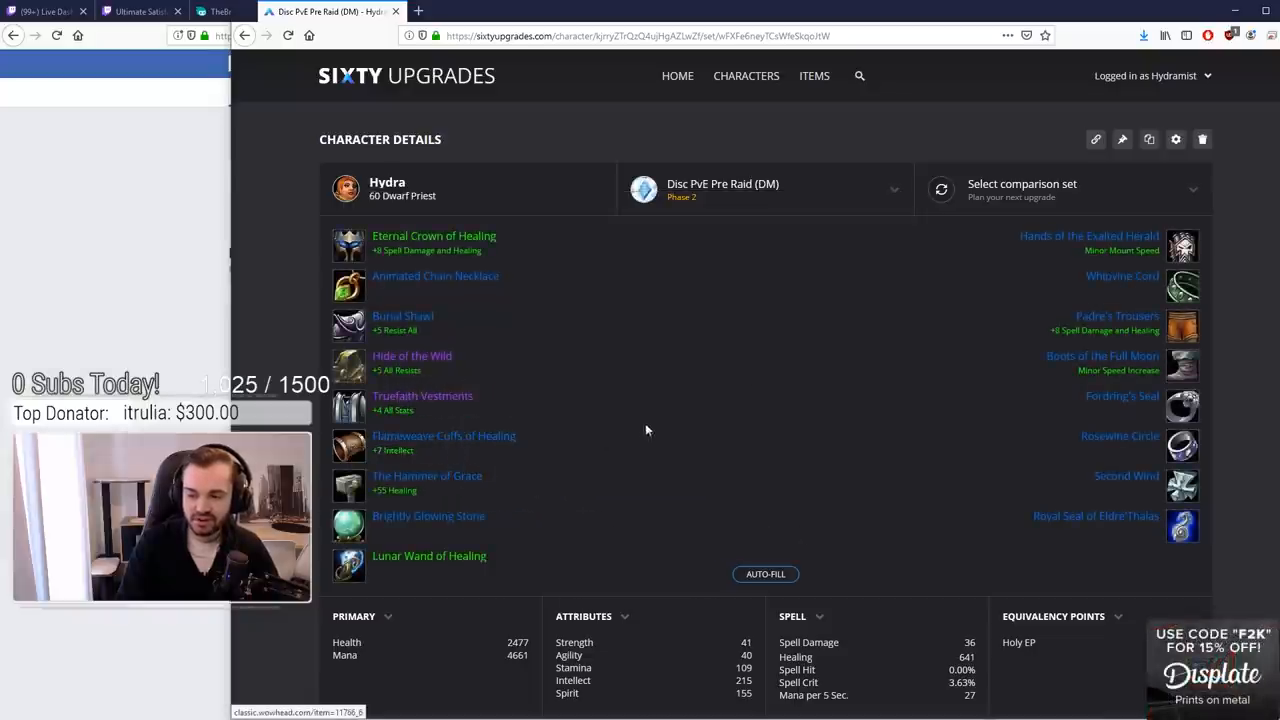
pyautogui.moveTo(428, 476)
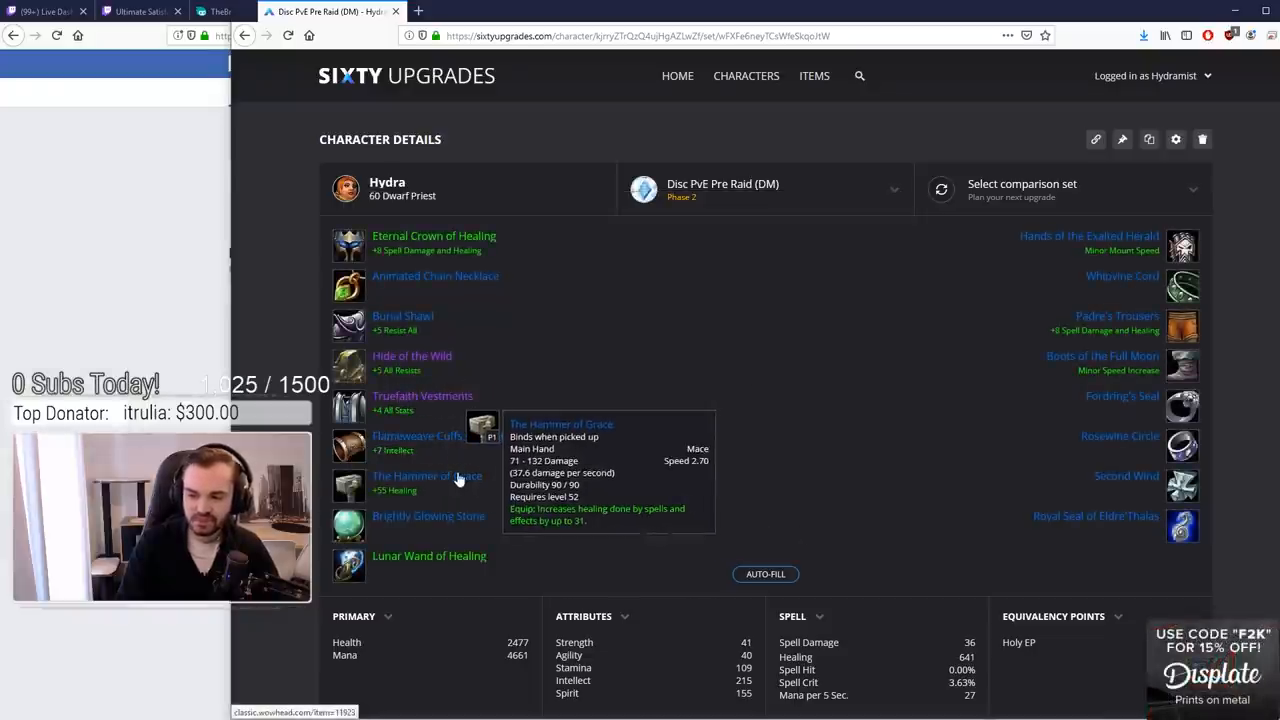
pyautogui.moveTo(456, 516)
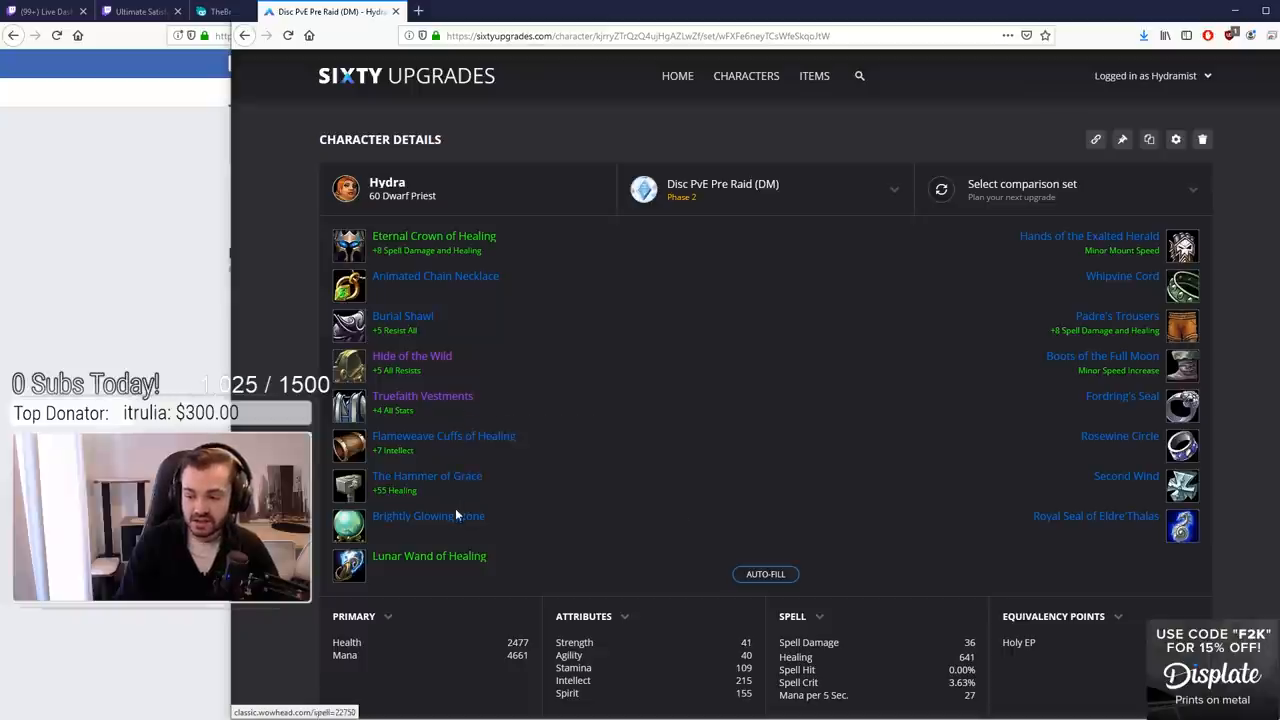
pyautogui.moveTo(428, 516)
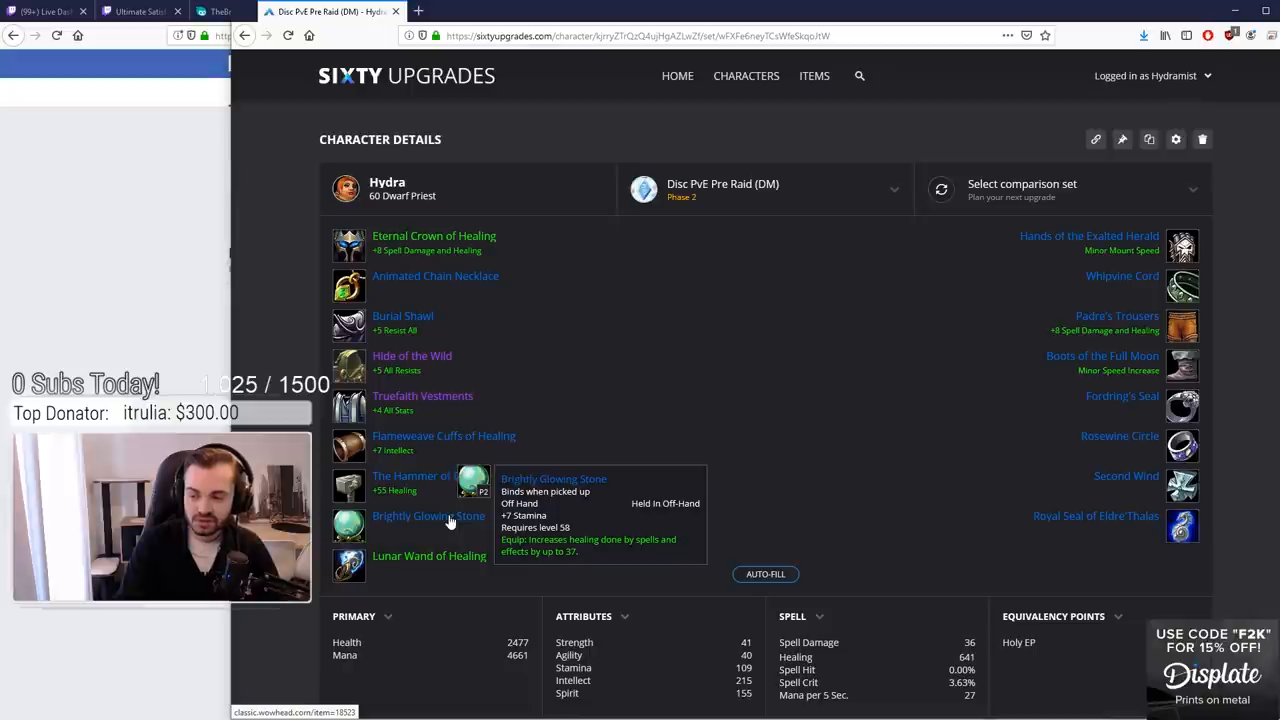
pyautogui.moveTo(428, 556)
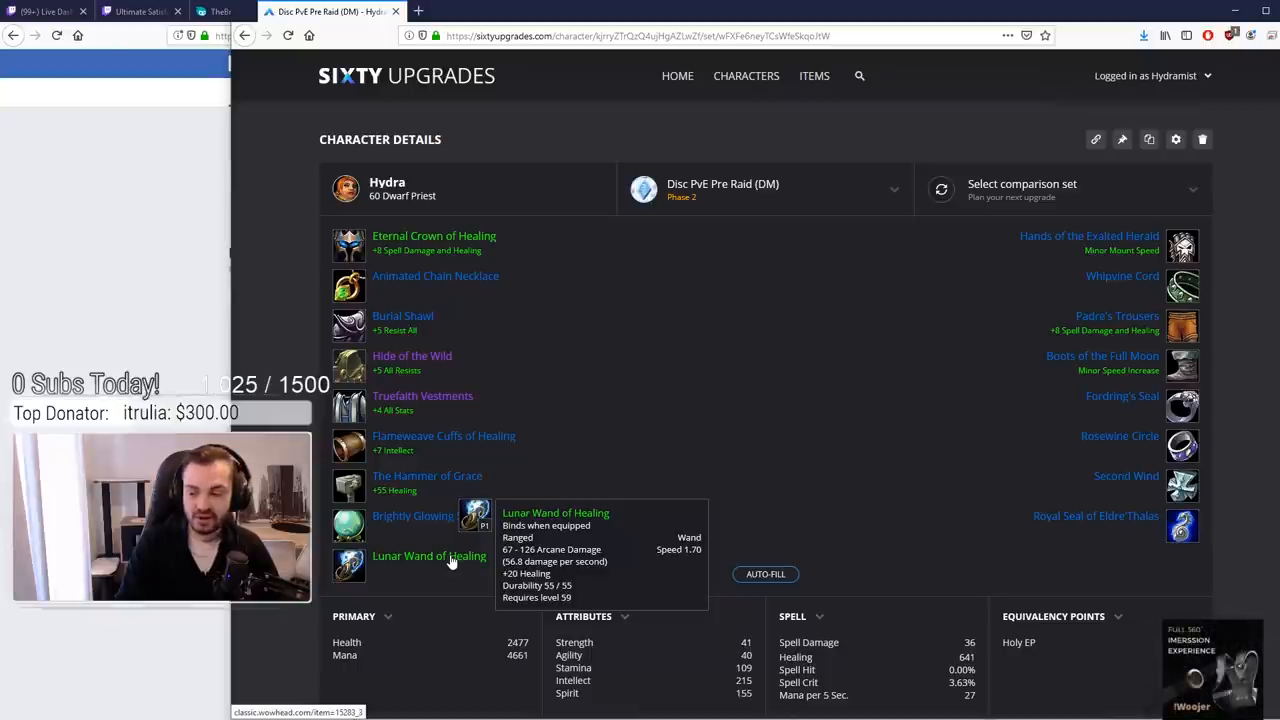
pyautogui.moveTo(784, 450)
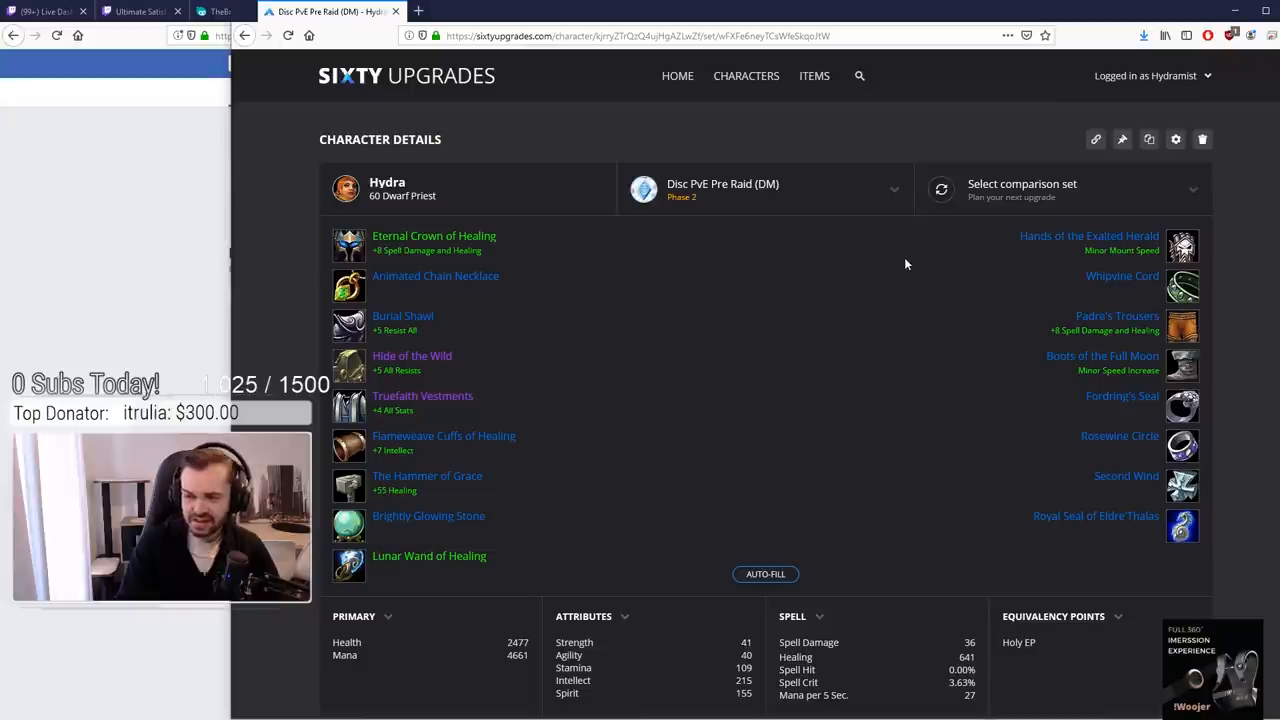
pyautogui.moveTo(960, 256)
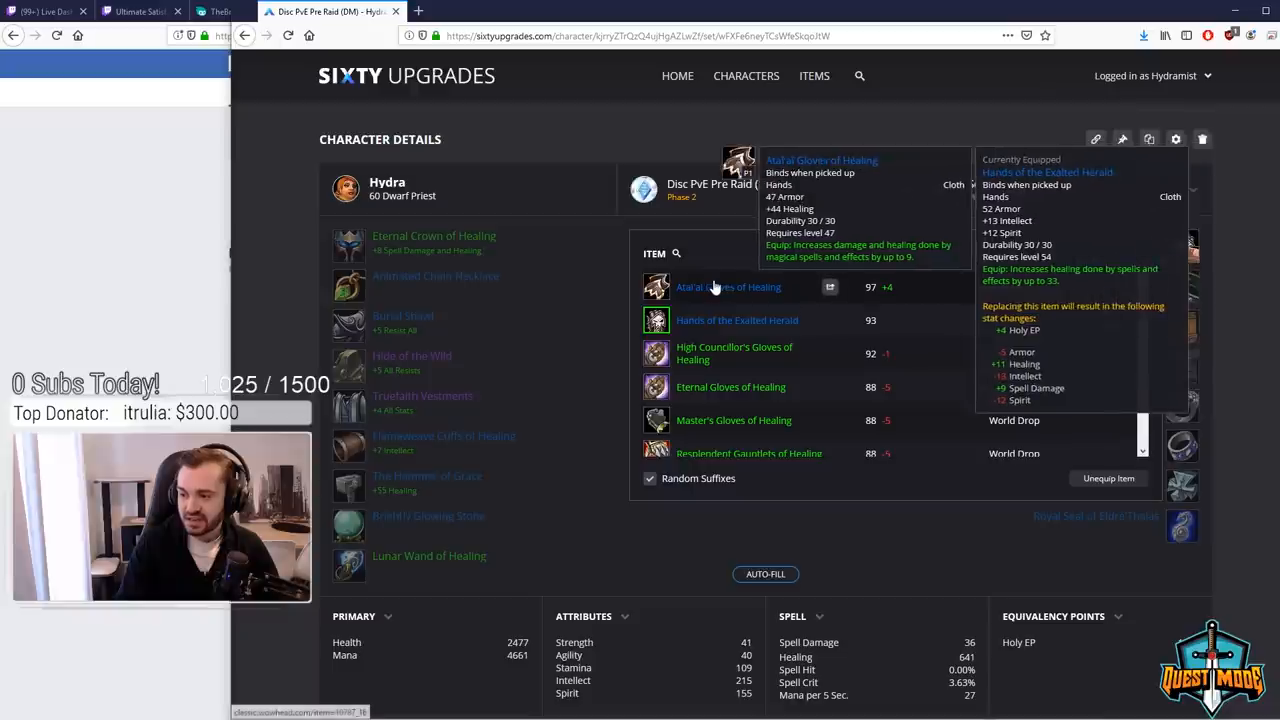
pyautogui.moveTo(576, 300)
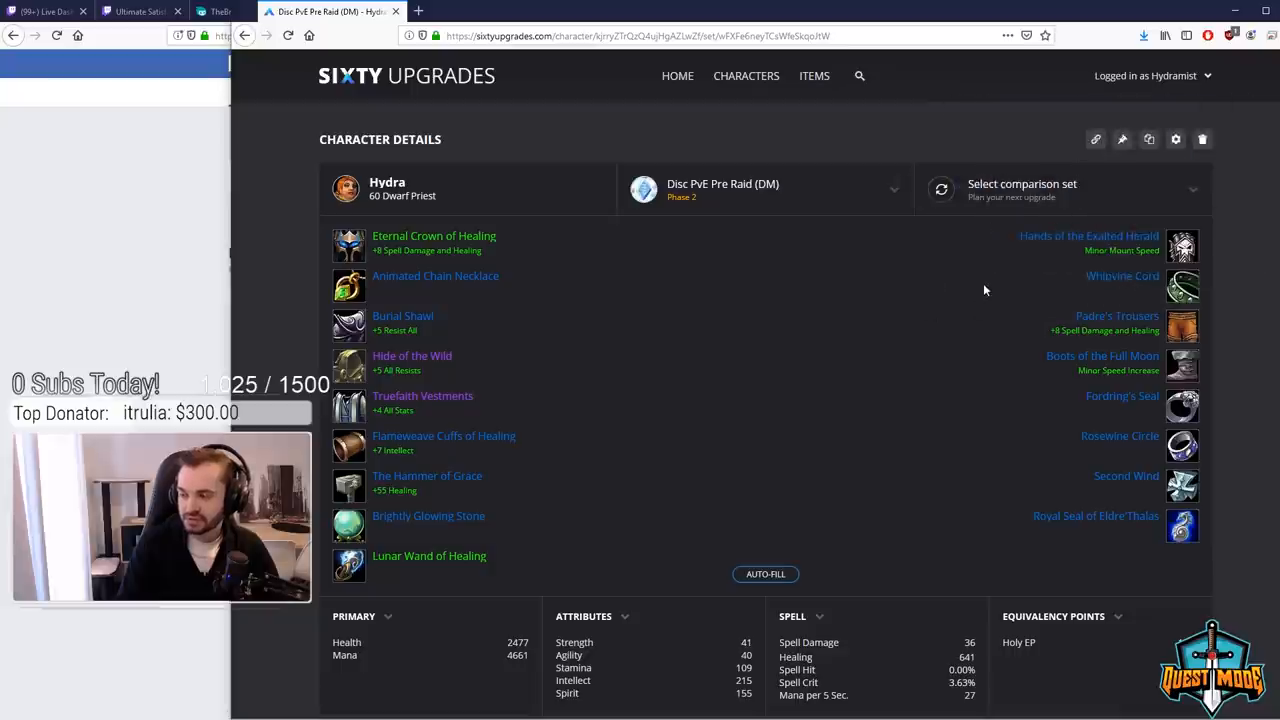
pyautogui.moveTo(924, 288)
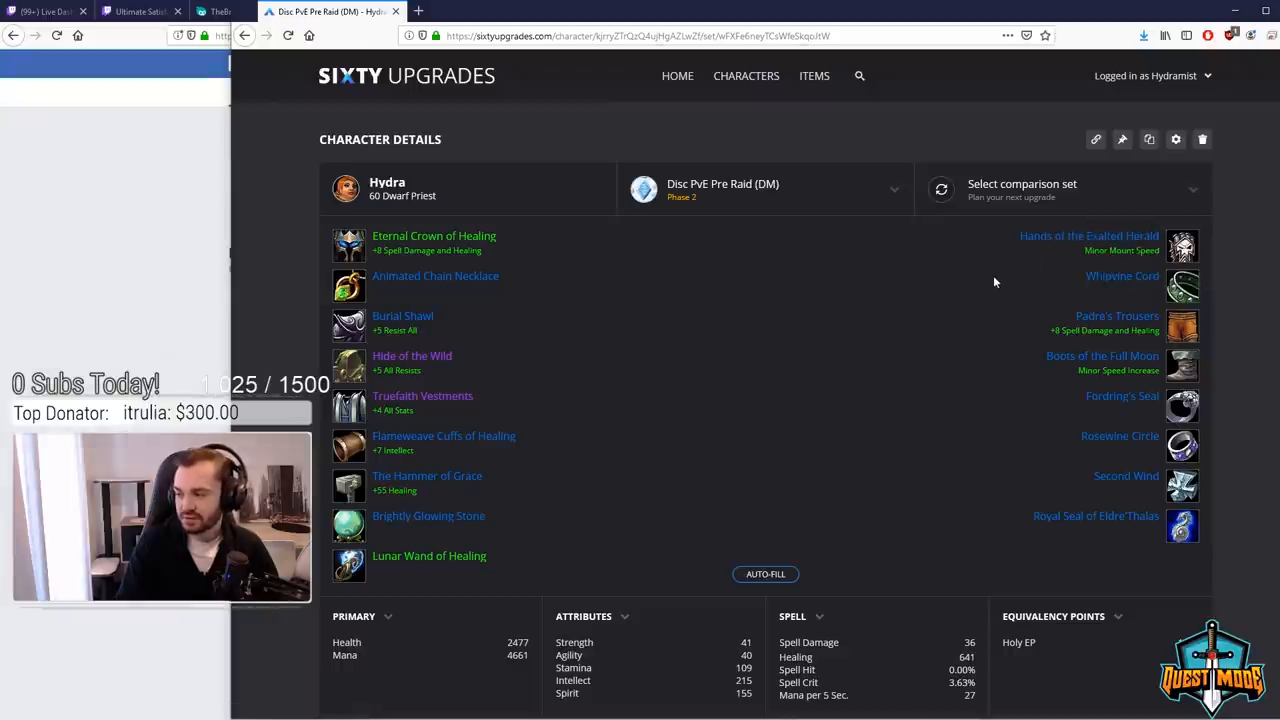
pyautogui.moveTo(1184, 288)
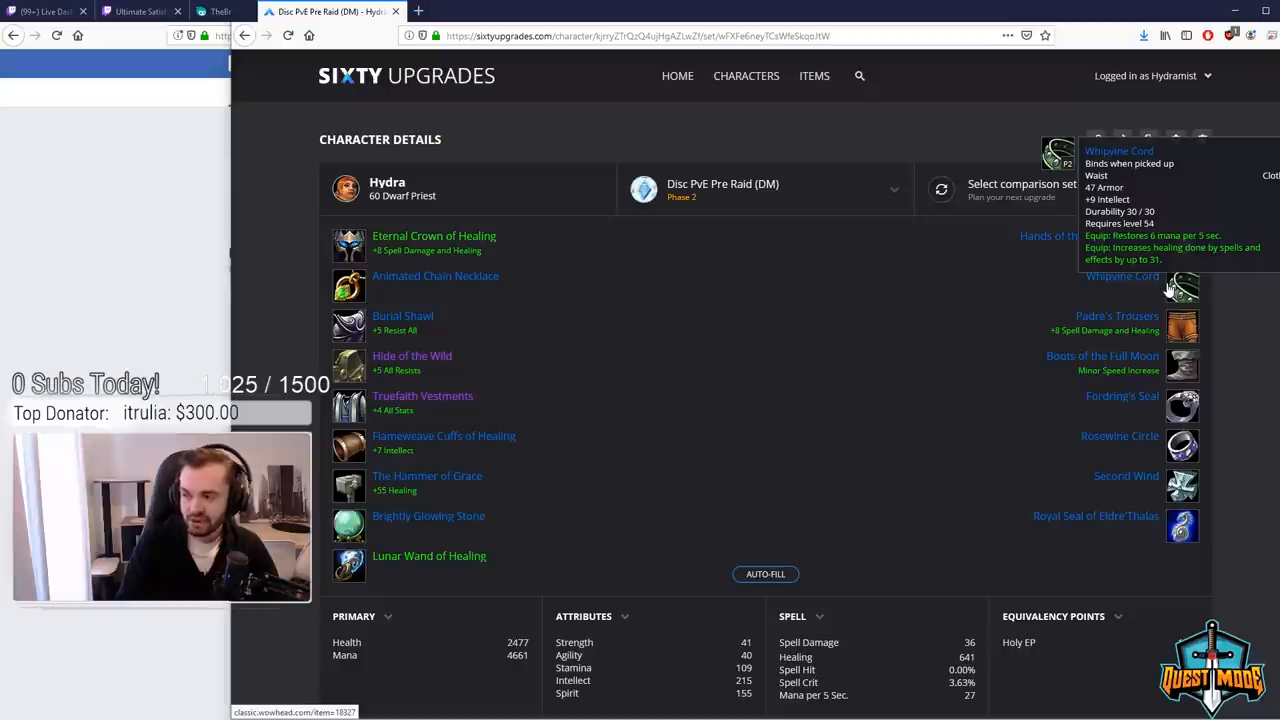
pyautogui.moveTo(1030, 296)
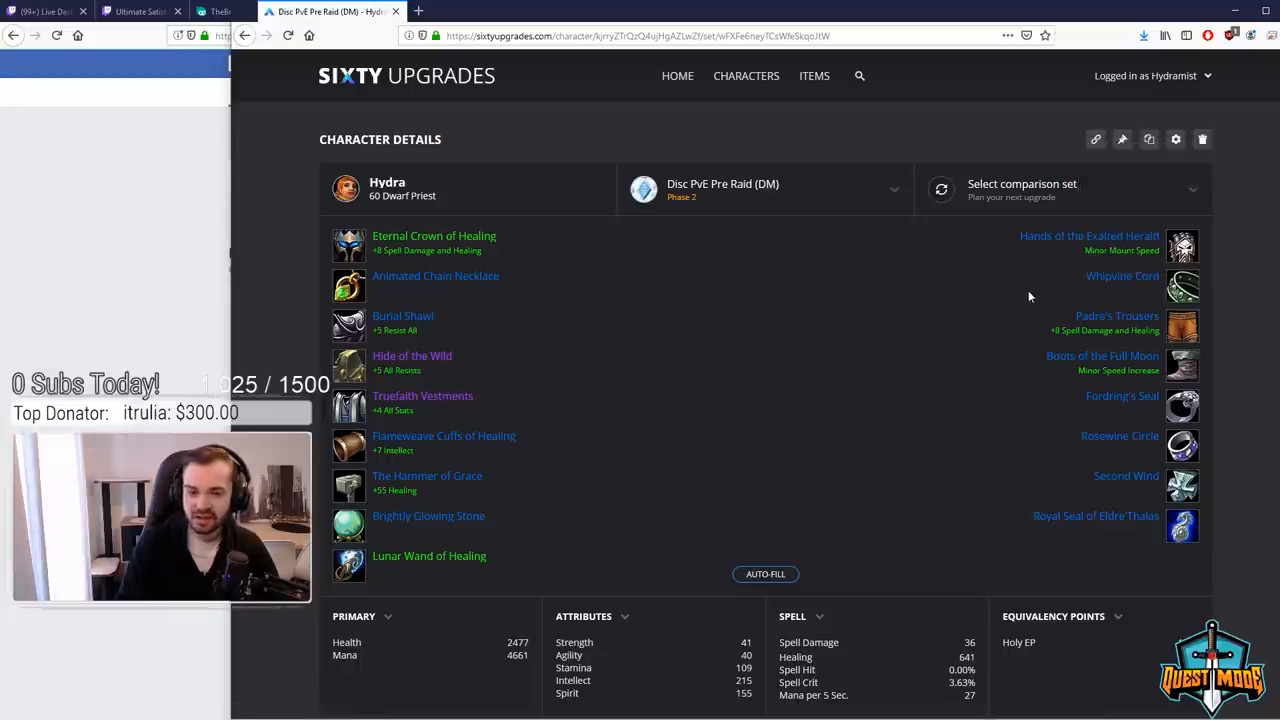
pyautogui.moveTo(1182, 328)
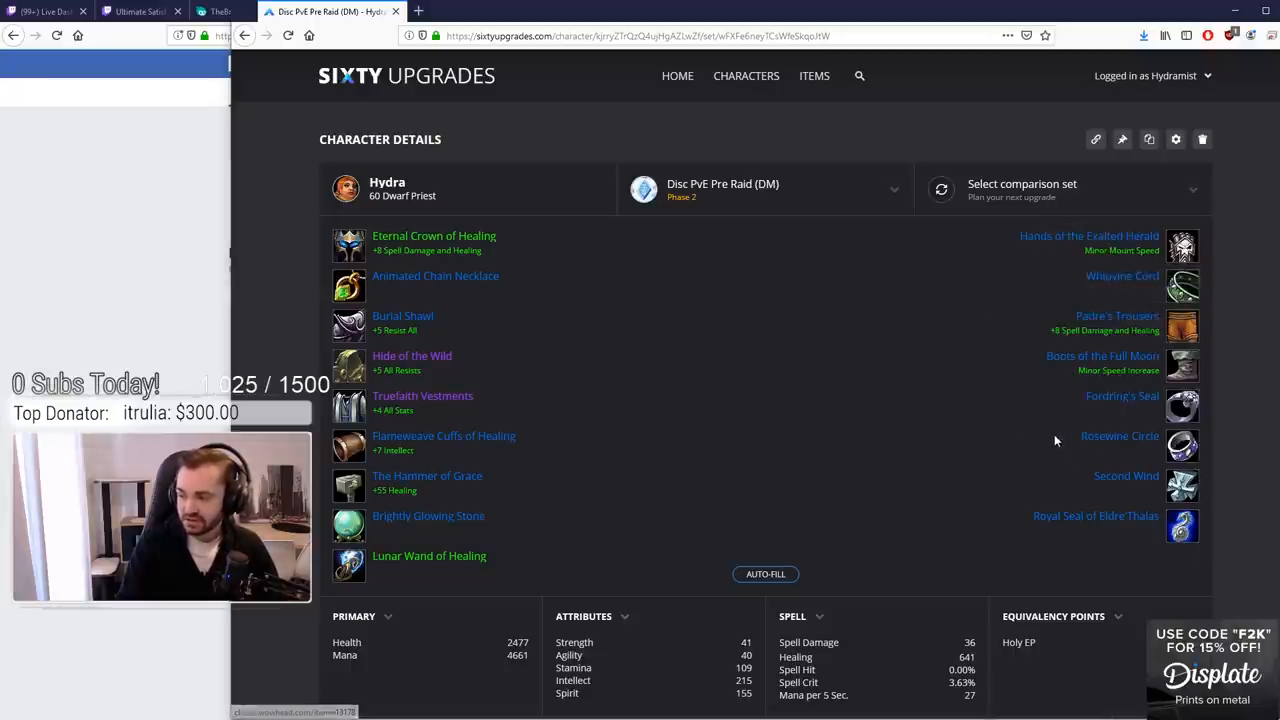
pyautogui.moveTo(1182, 488)
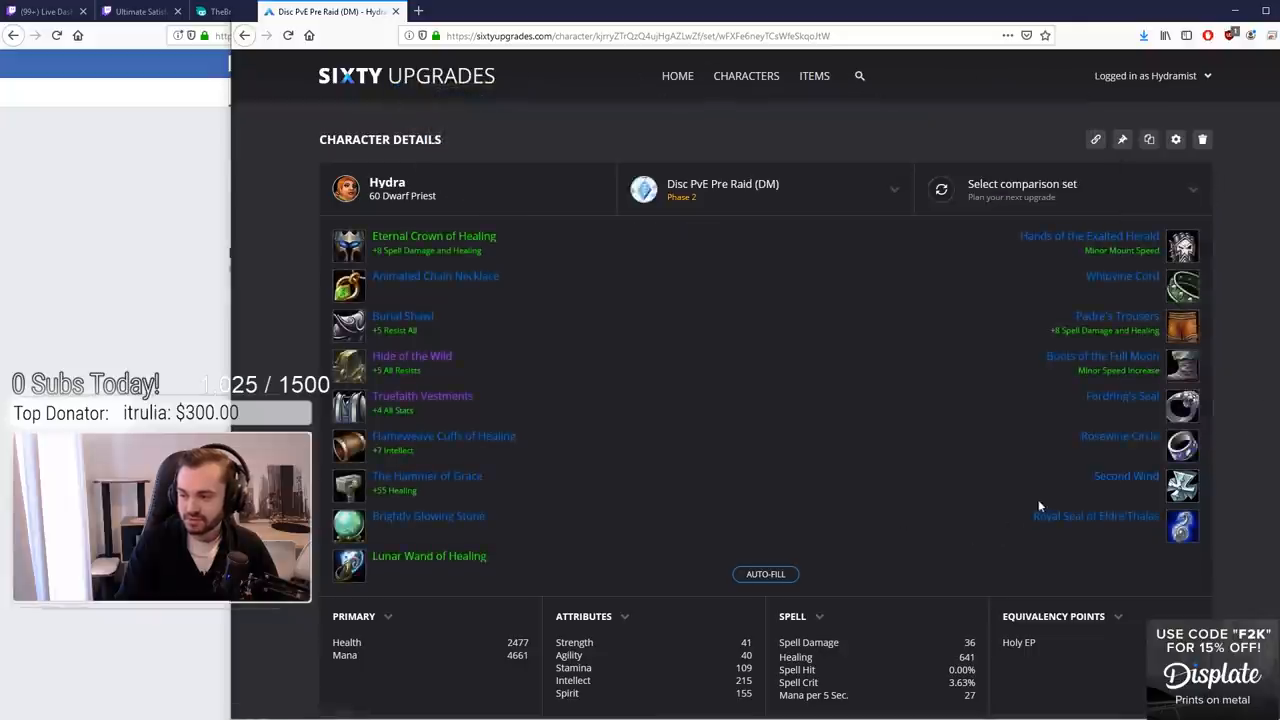
pyautogui.moveTo(1126, 476)
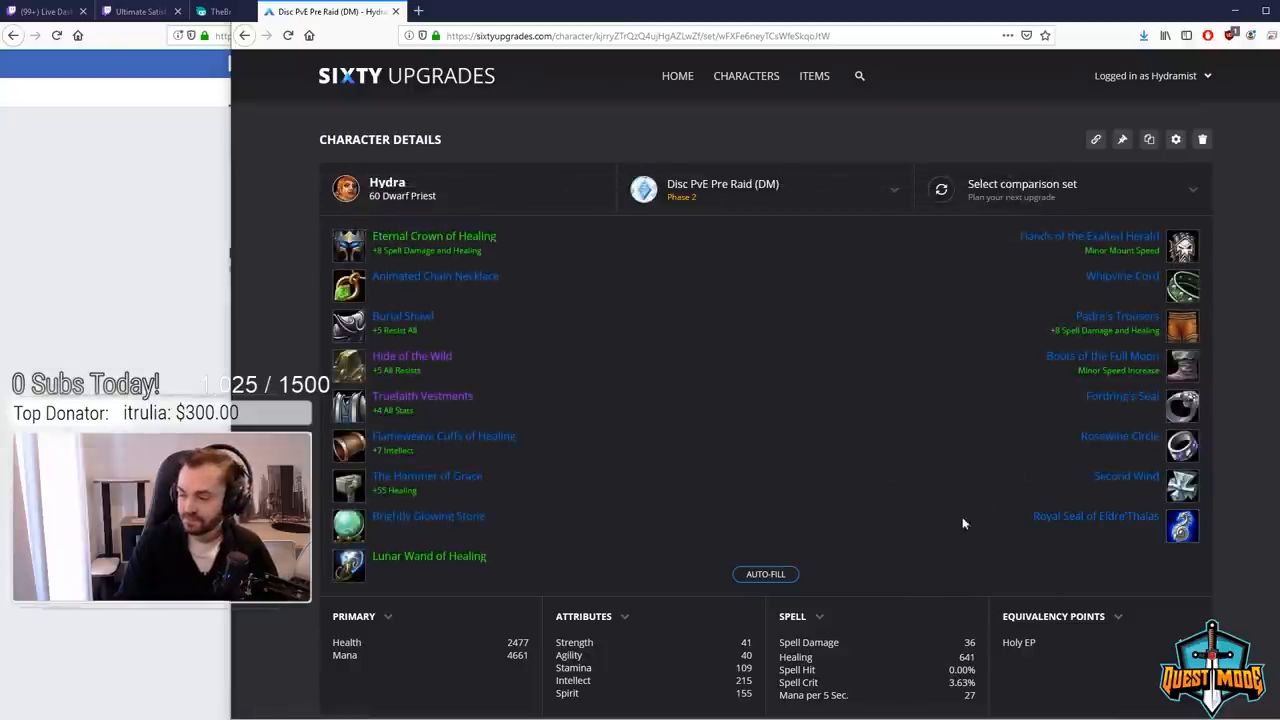
# Step: Load the Disc PvE Post Raid (DM) set from the saved gear sets list
pyautogui.click(764, 188)
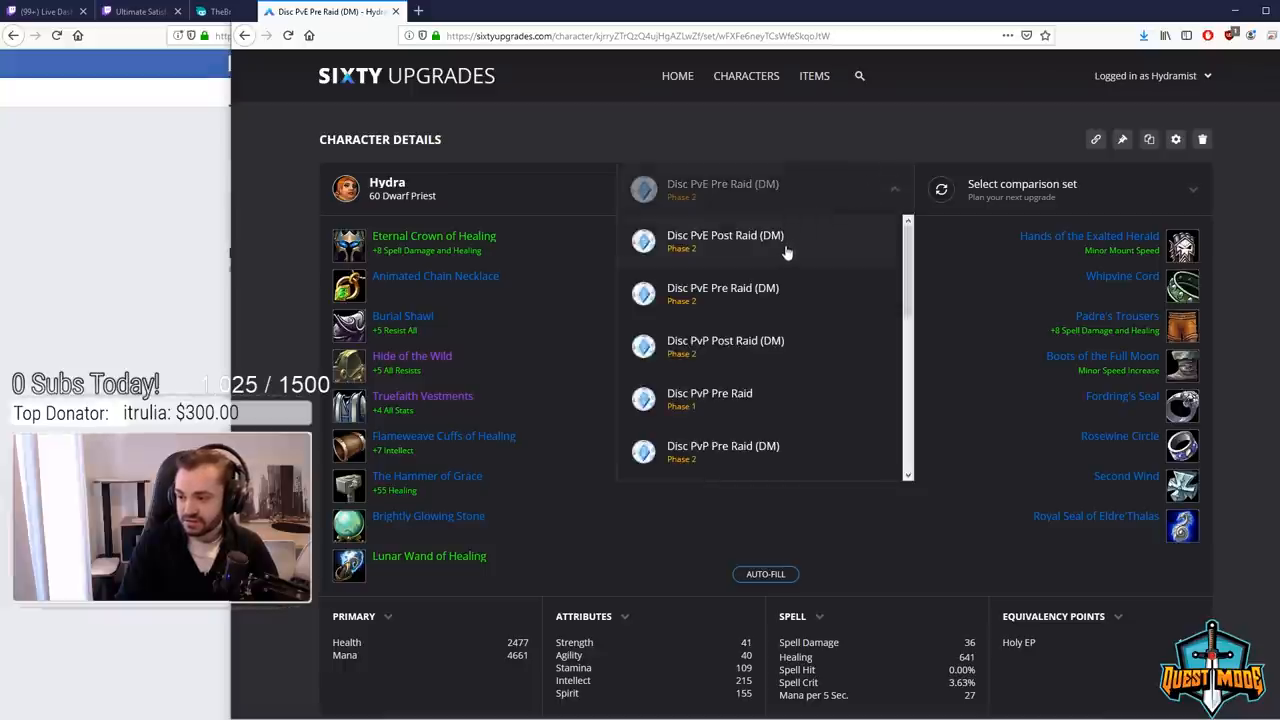
pyautogui.click(724, 240)
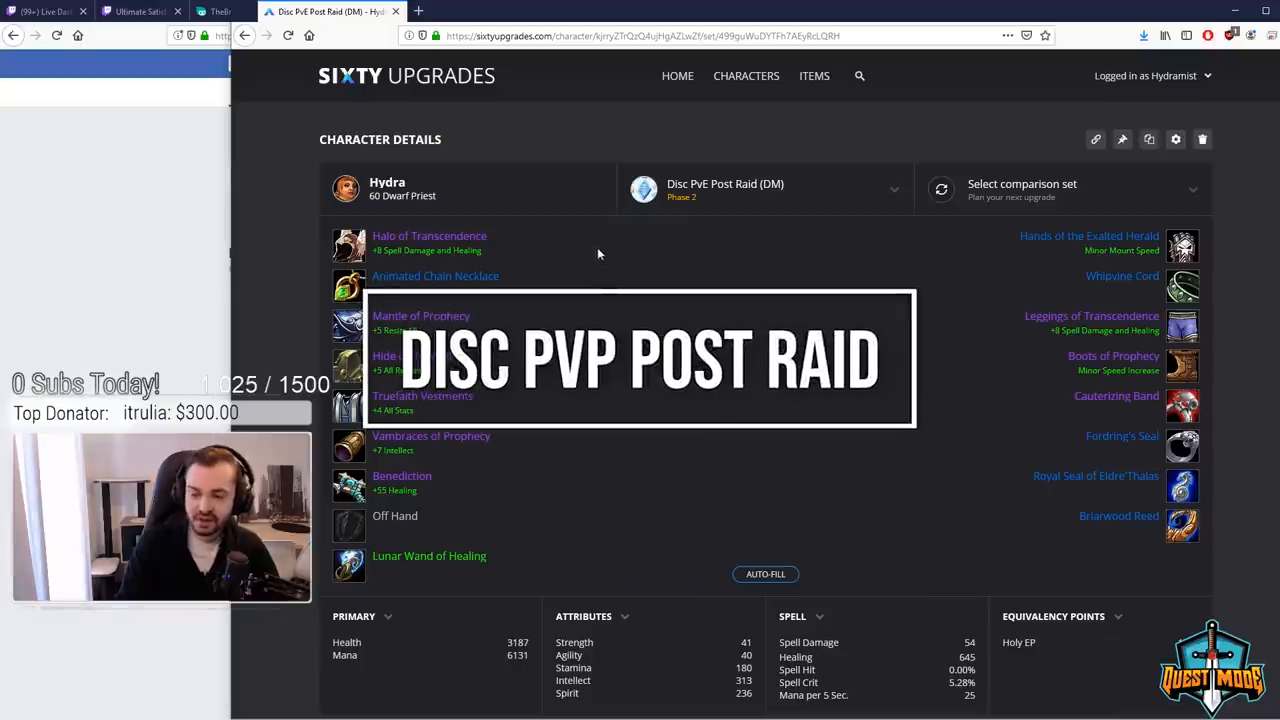
pyautogui.moveTo(348, 244)
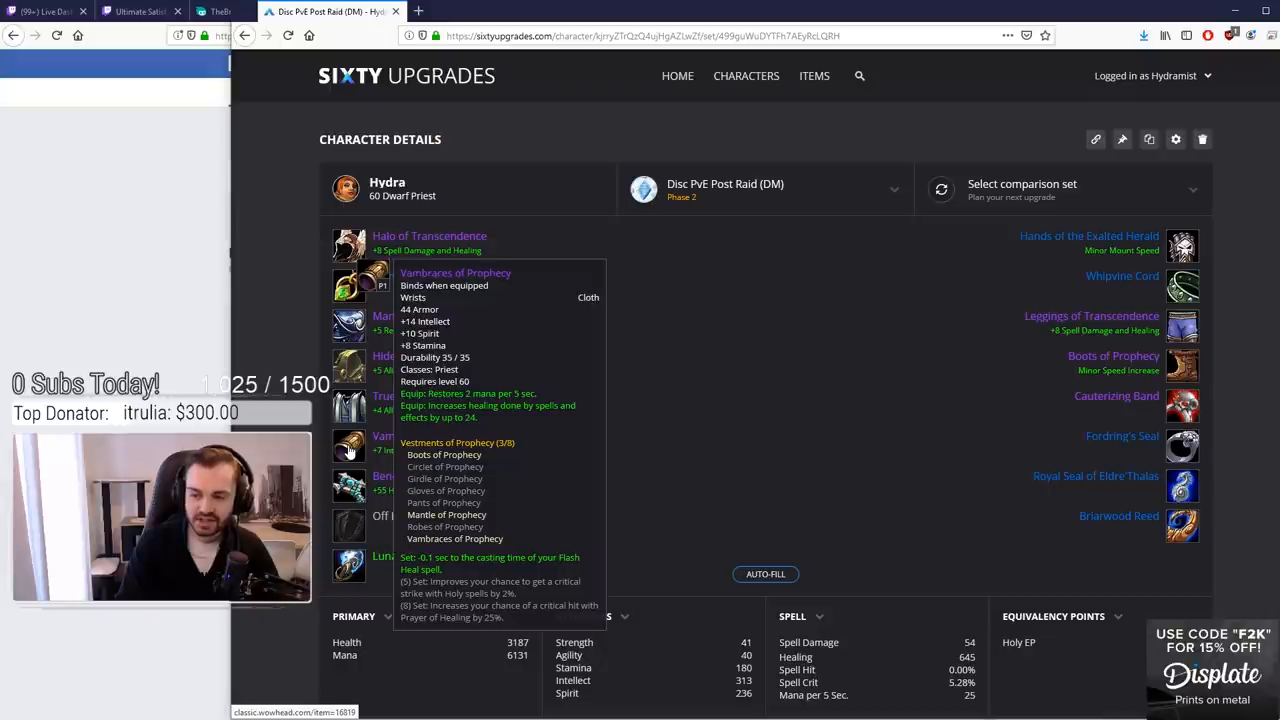
pyautogui.moveTo(304, 336)
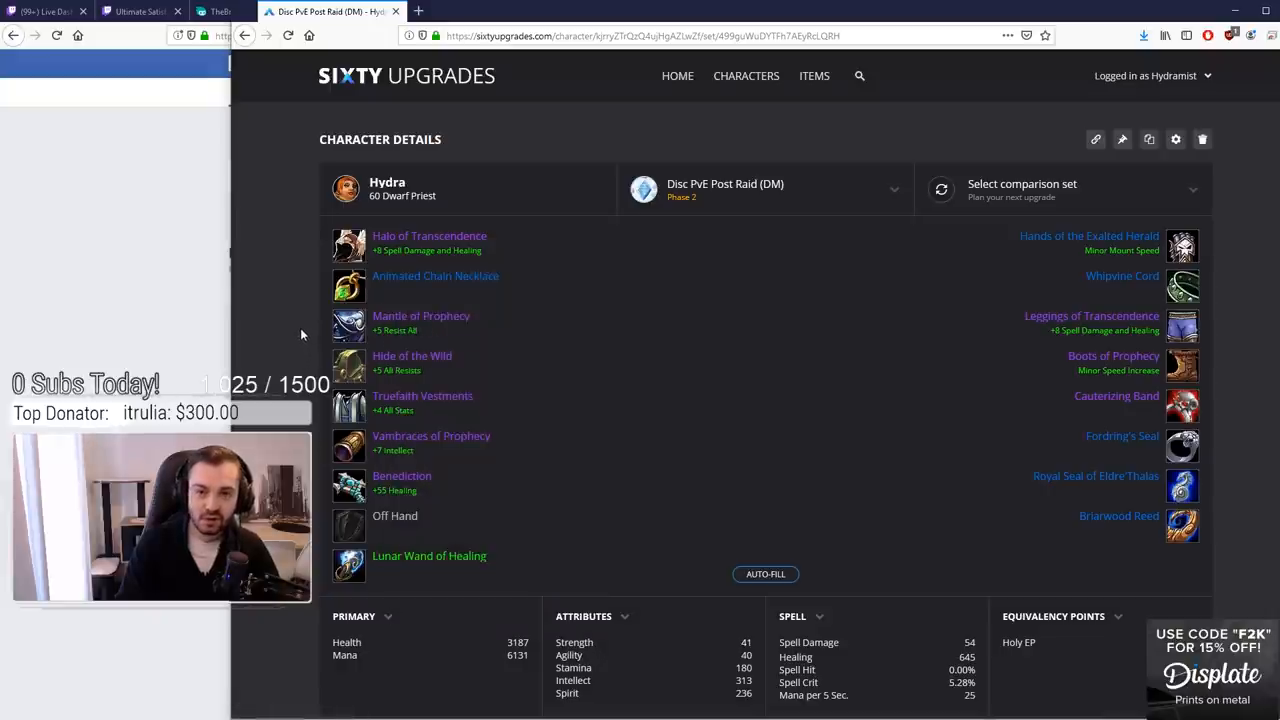
pyautogui.moveTo(348, 448)
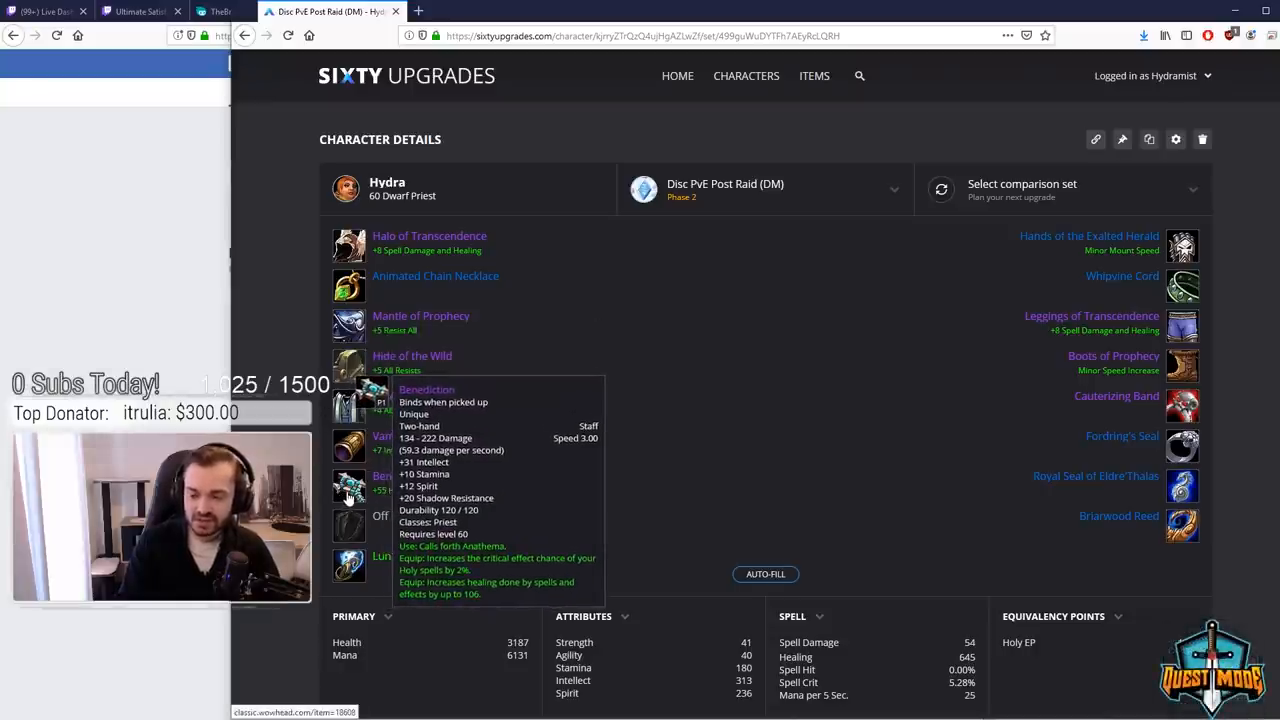
pyautogui.moveTo(350, 564)
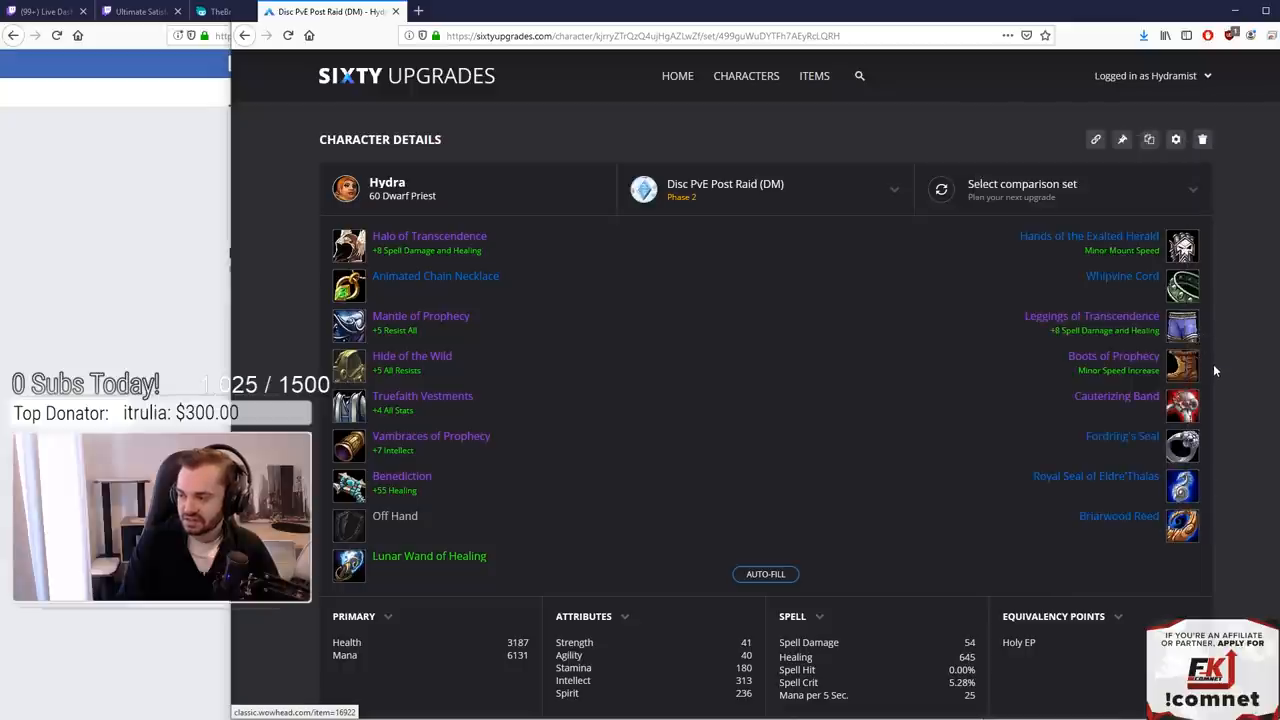
pyautogui.moveTo(1184, 404)
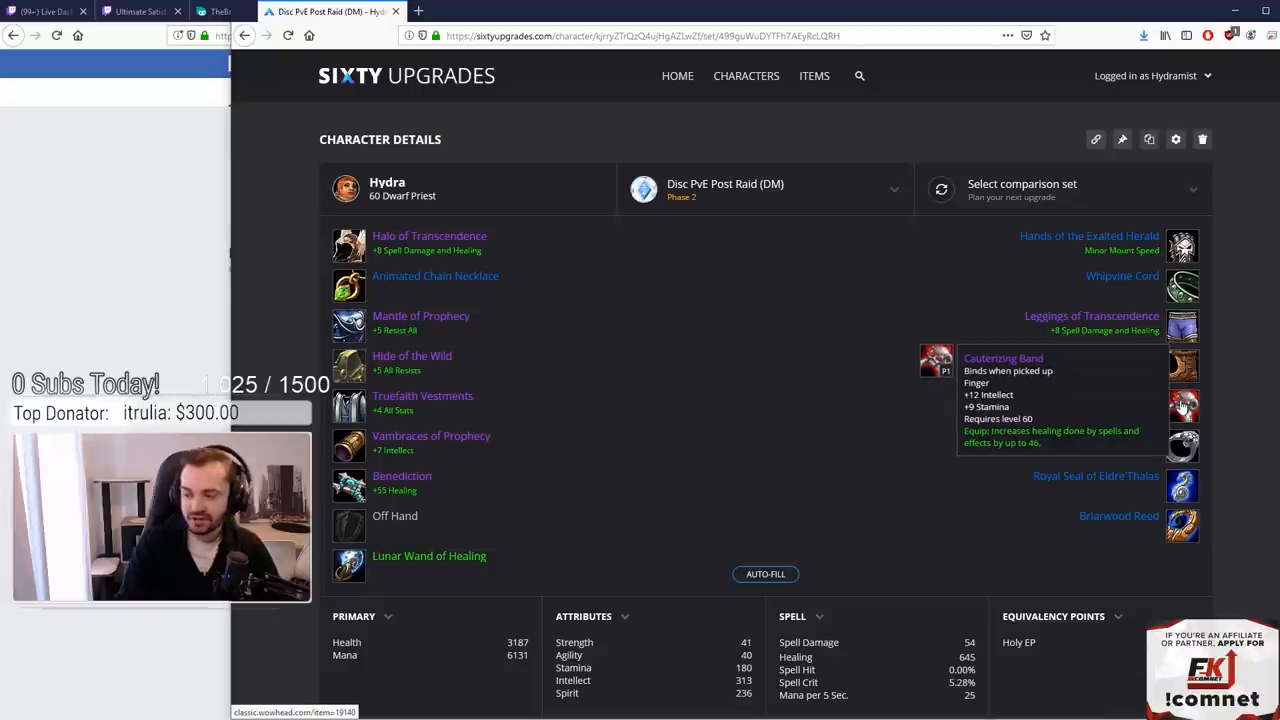
pyautogui.moveTo(1184, 448)
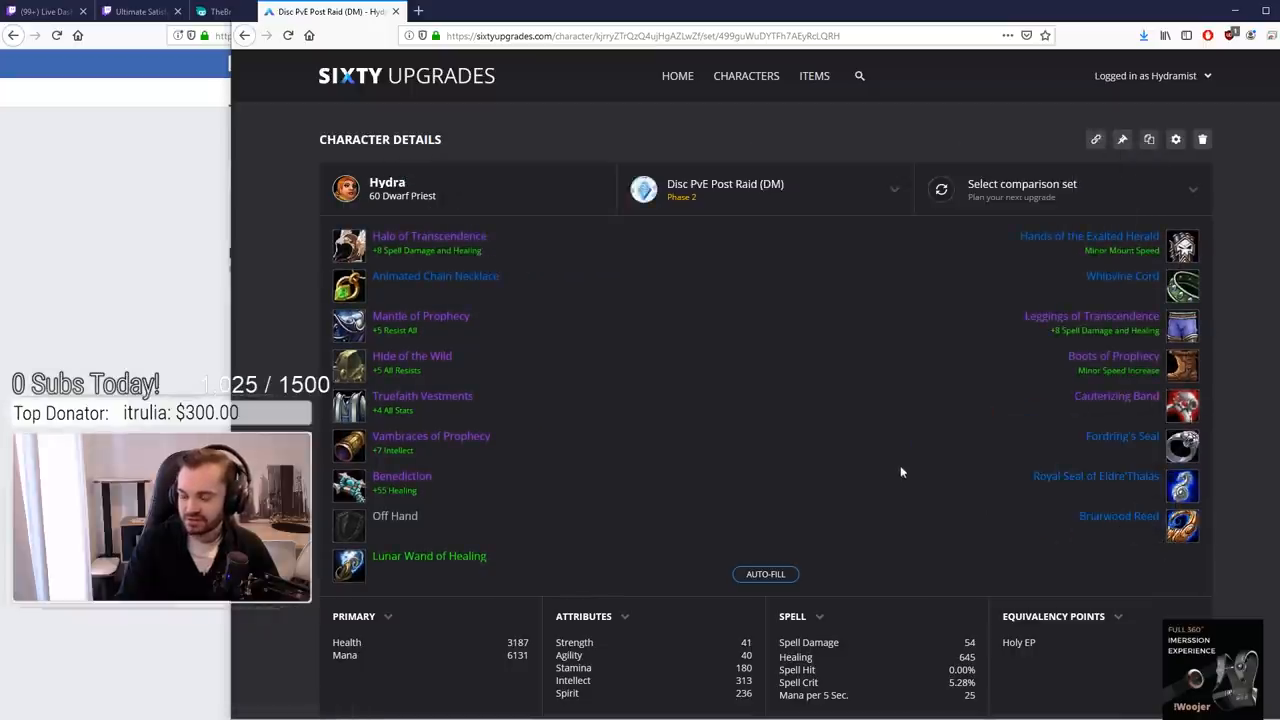
pyautogui.moveTo(1024, 538)
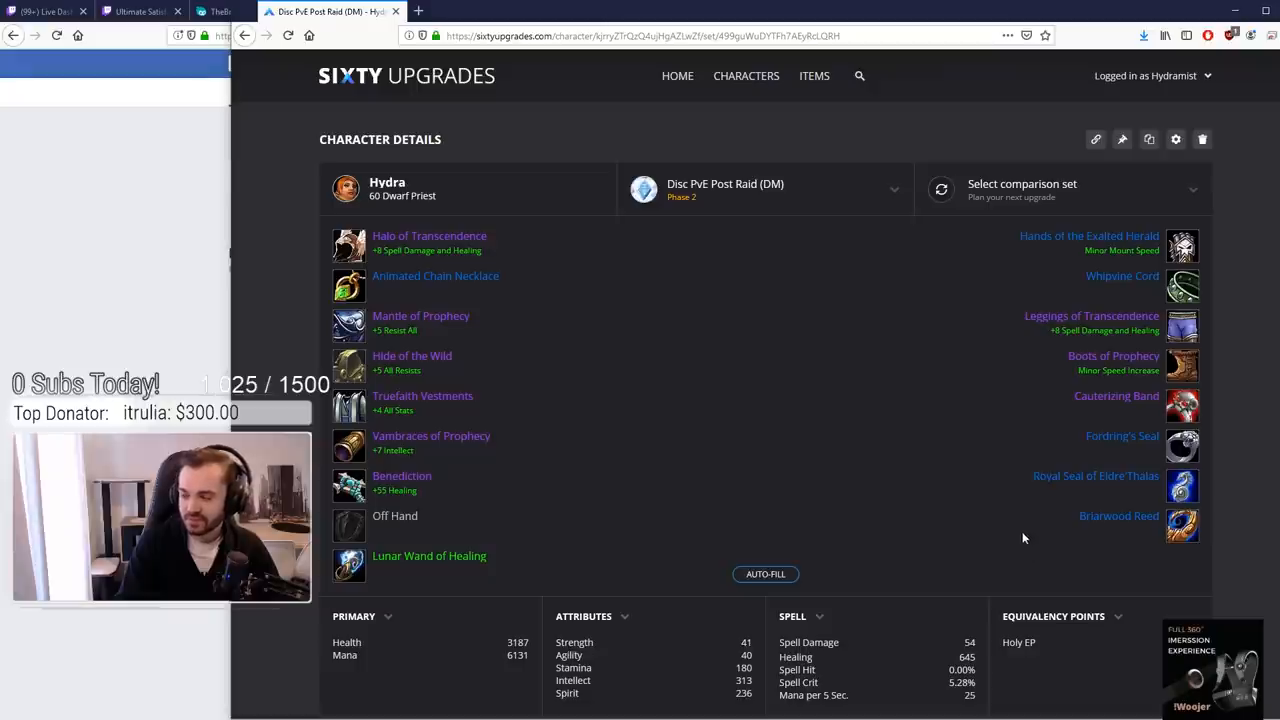